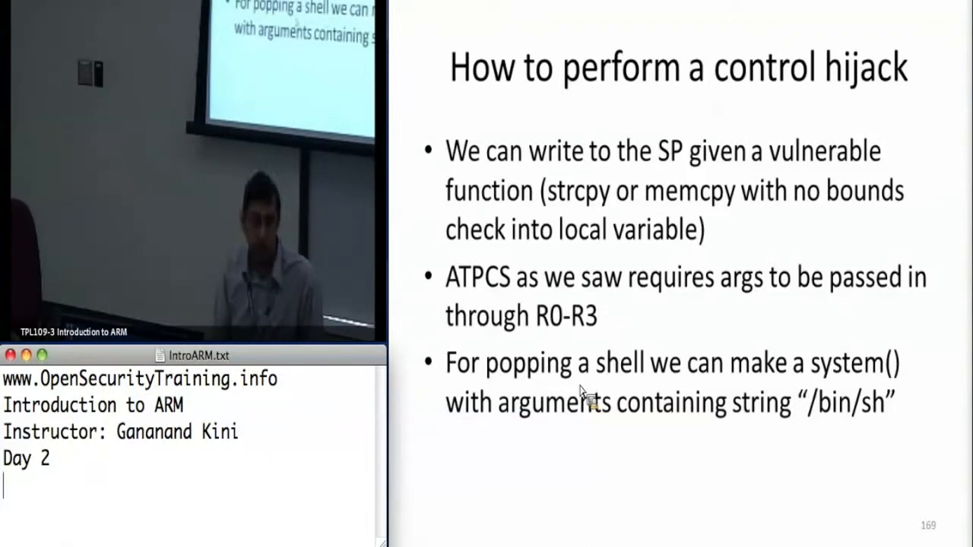
pyautogui.moveTo(792, 476)
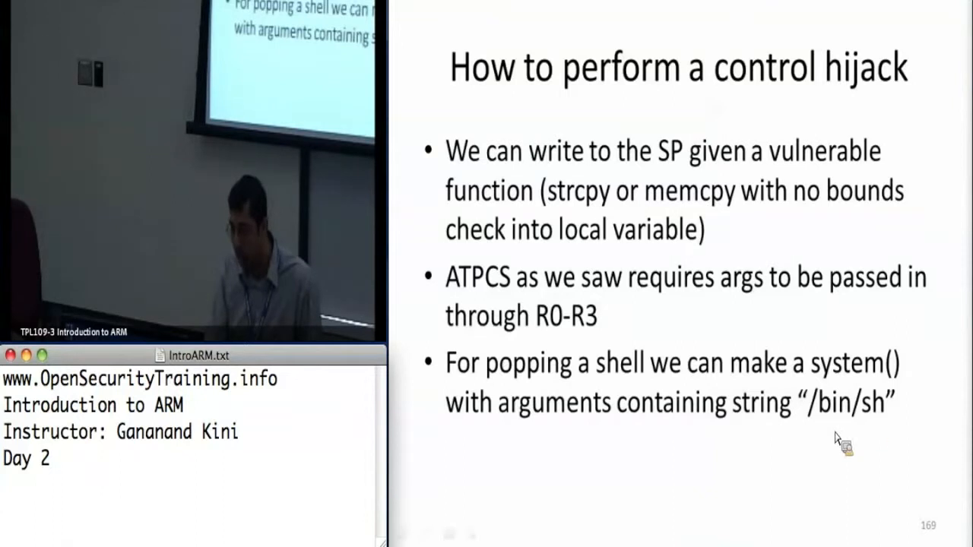
pyautogui.moveTo(788, 446)
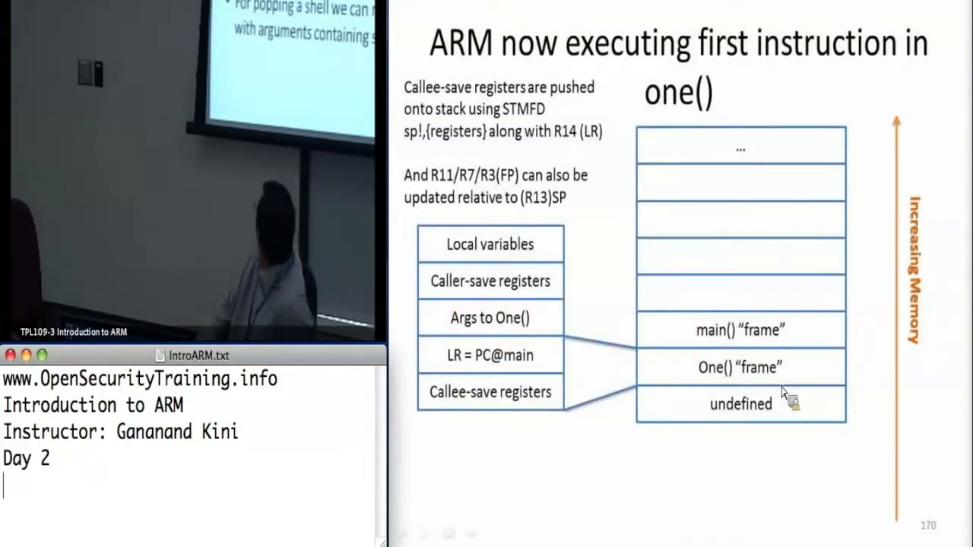
pyautogui.moveTo(443, 437)
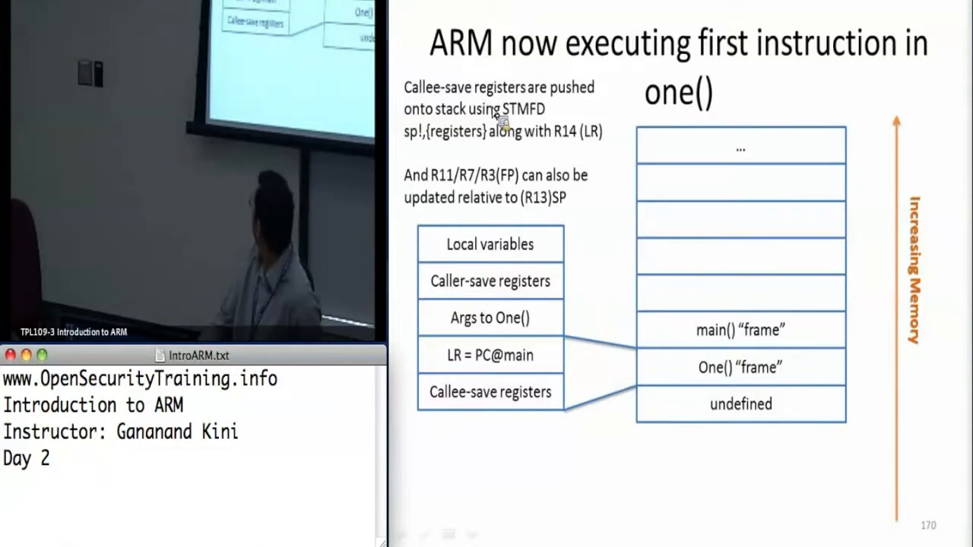
pyautogui.moveTo(956, 183)
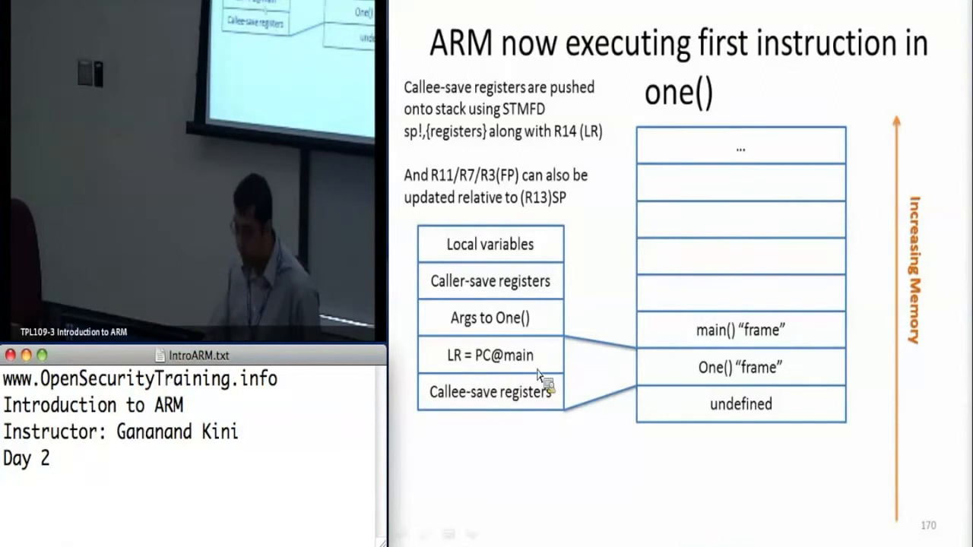
pyautogui.moveTo(465, 370)
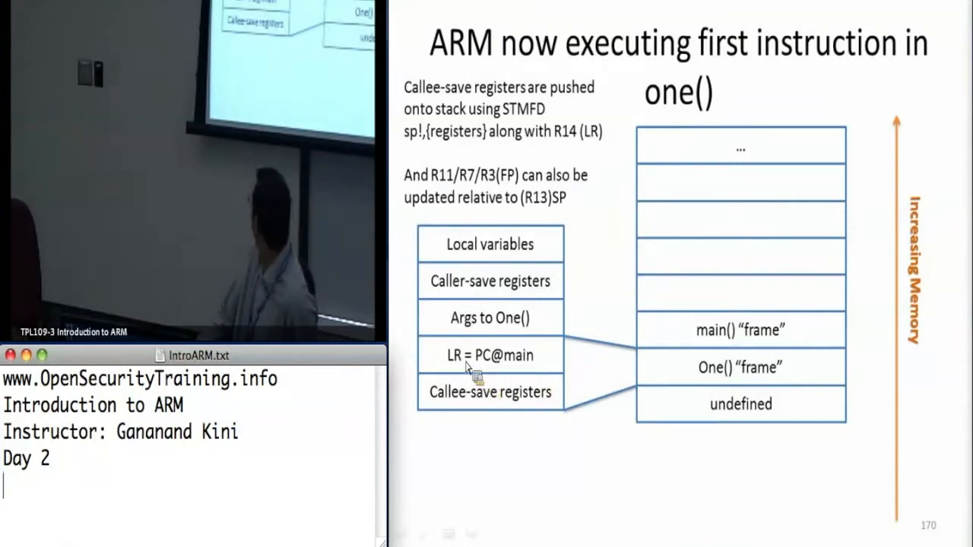
pyautogui.moveTo(649, 346)
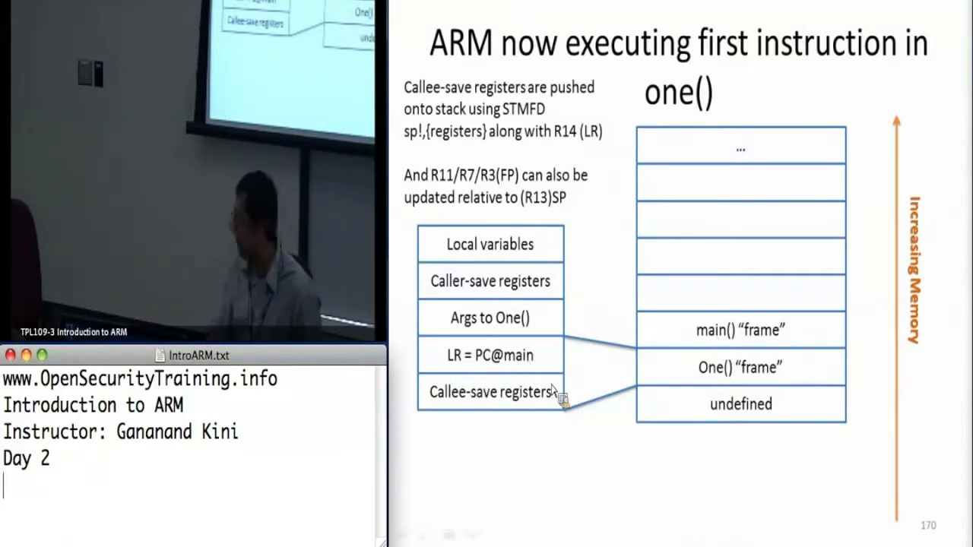
pyautogui.moveTo(568, 349)
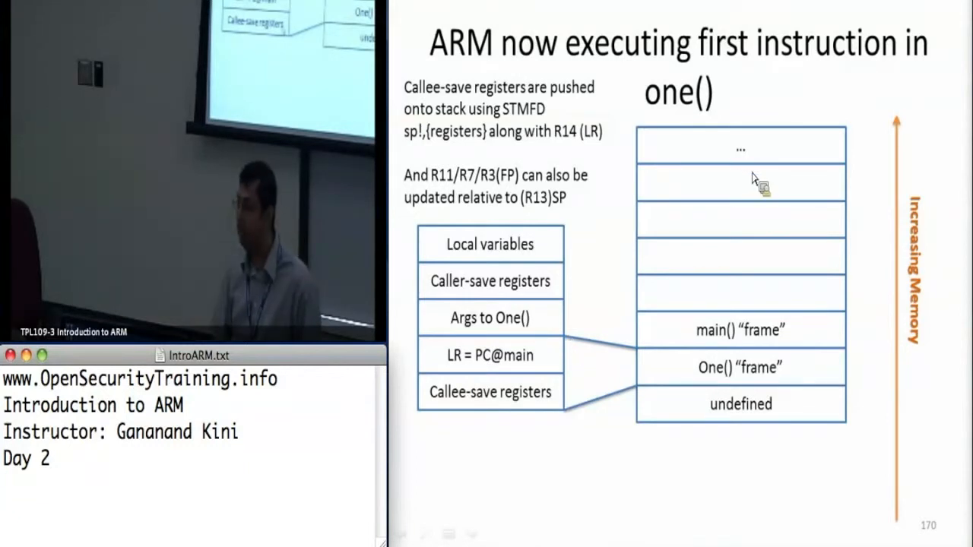
# - Advance the deck to slide 171 on the erand48() return-to-libc approach
pyautogui.press('Right')
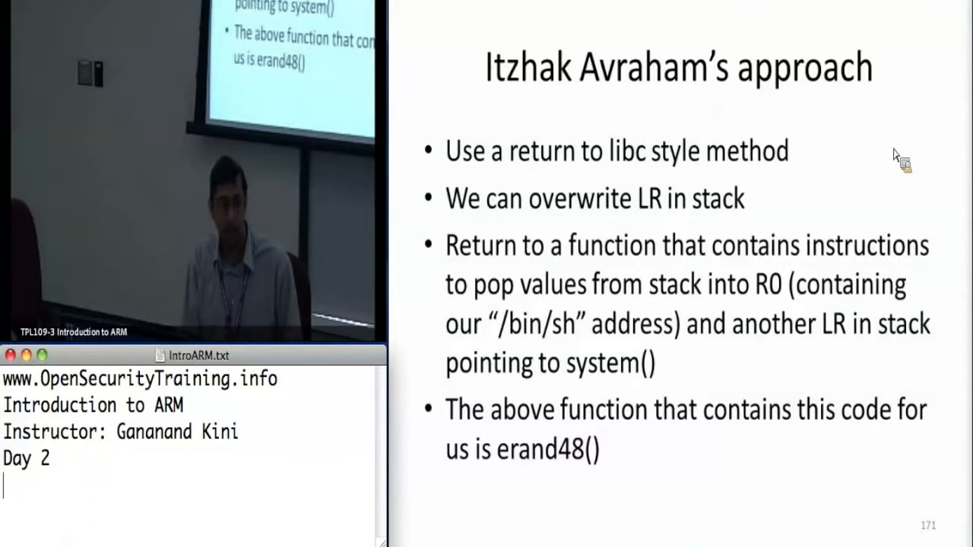
pyautogui.moveTo(683, 113)
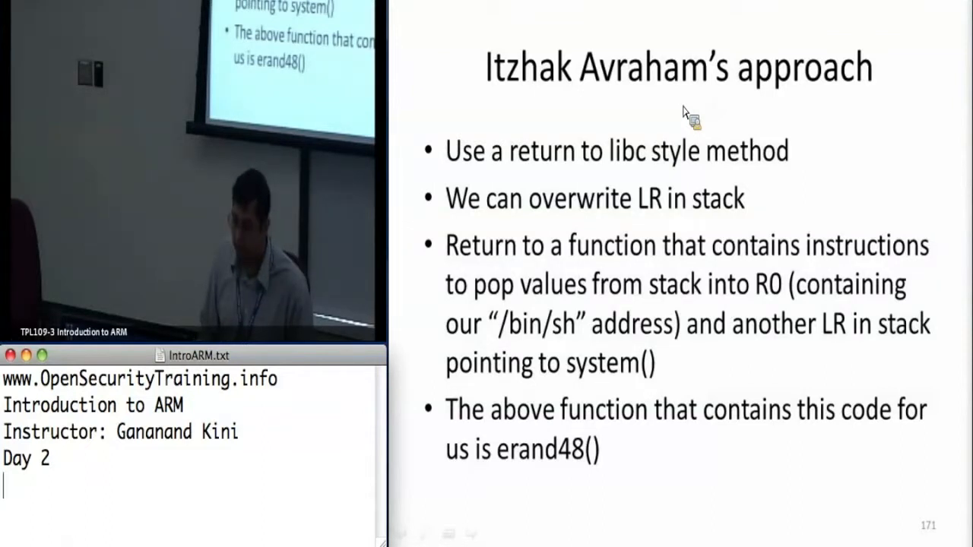
pyautogui.moveTo(441, 529)
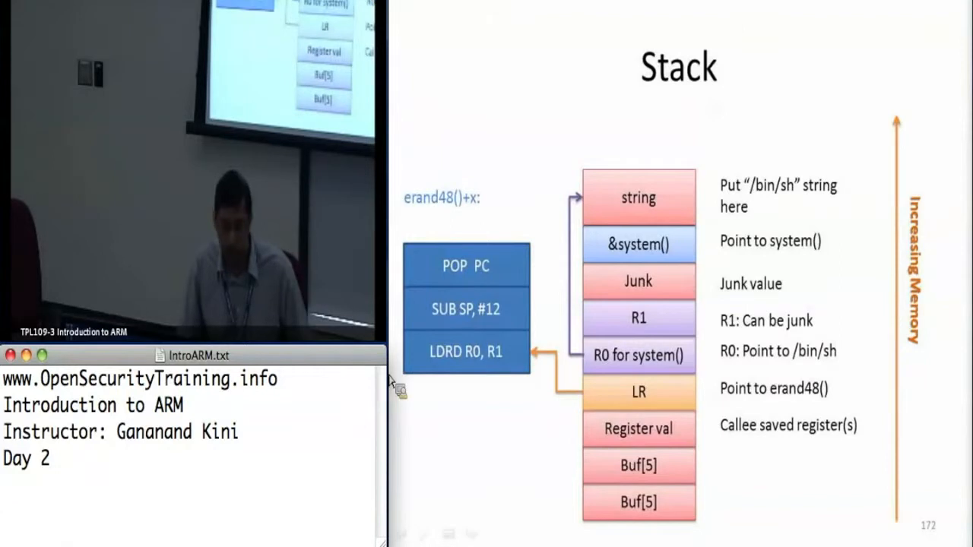
pyautogui.moveTo(650, 490)
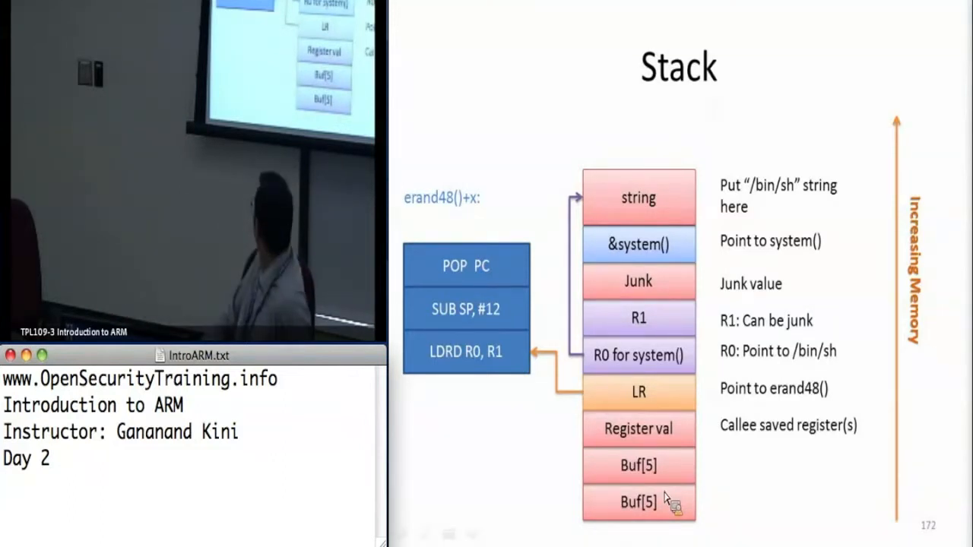
pyautogui.moveTo(749, 536)
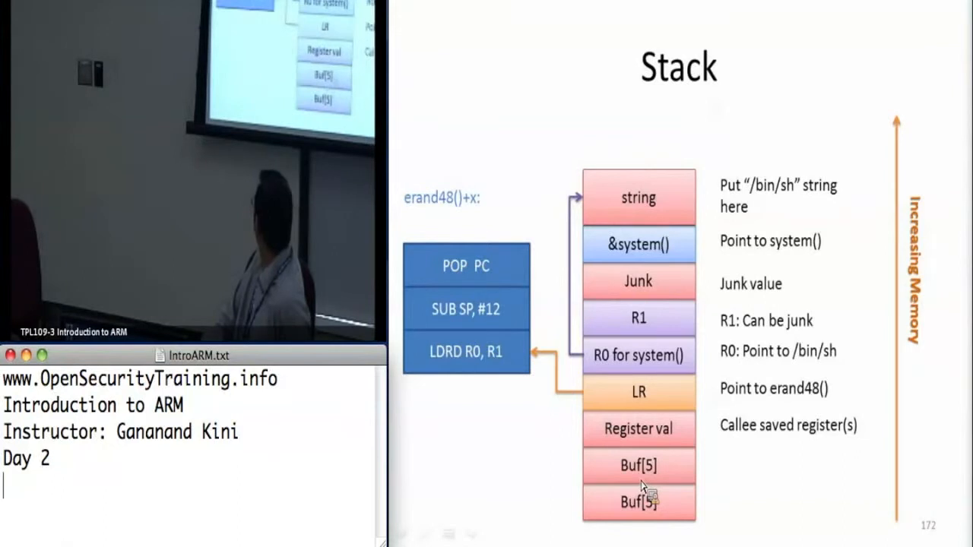
pyautogui.moveTo(704, 427)
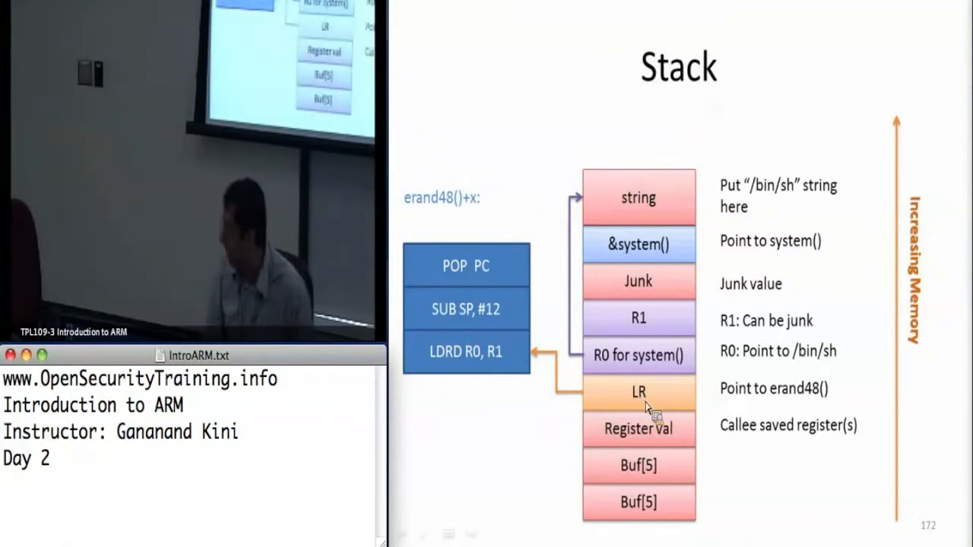
pyautogui.moveTo(676, 445)
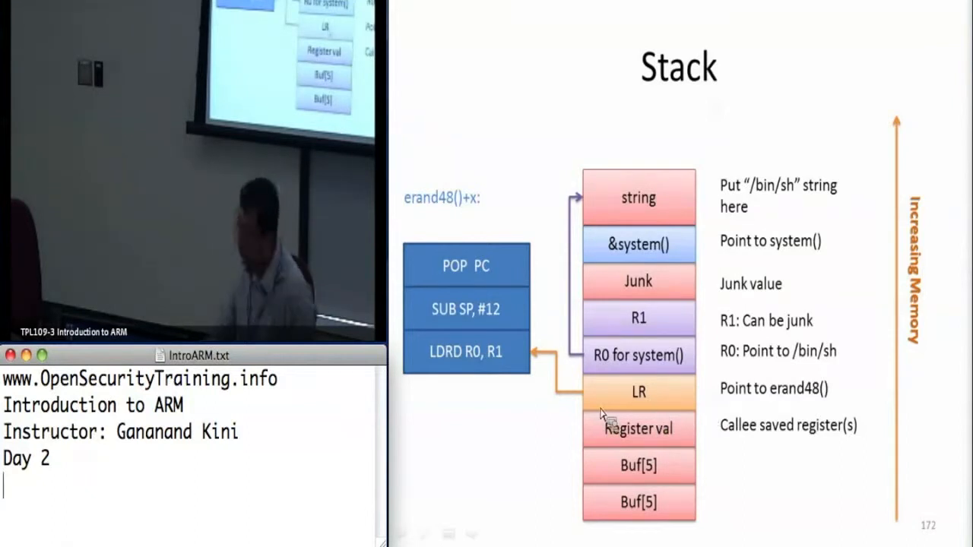
pyautogui.moveTo(431, 222)
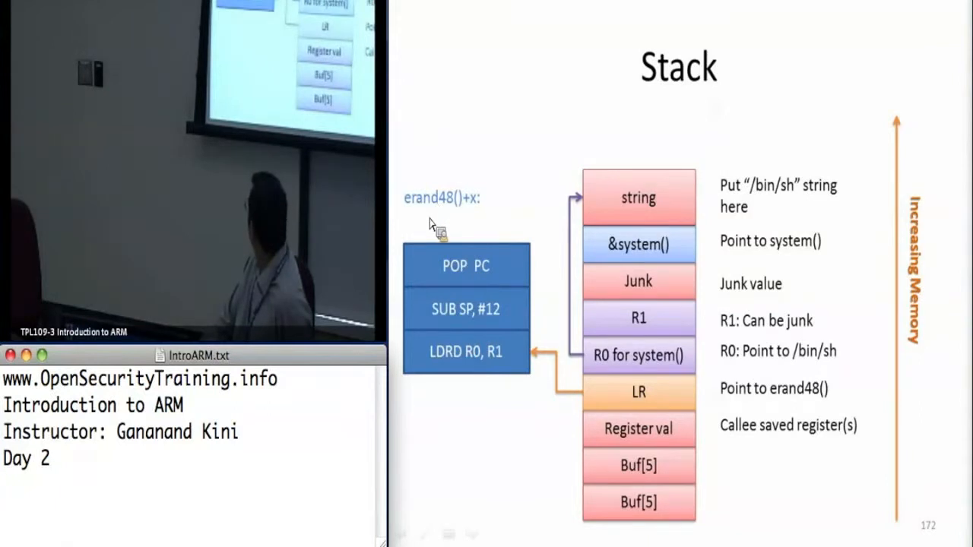
pyautogui.moveTo(493, 234)
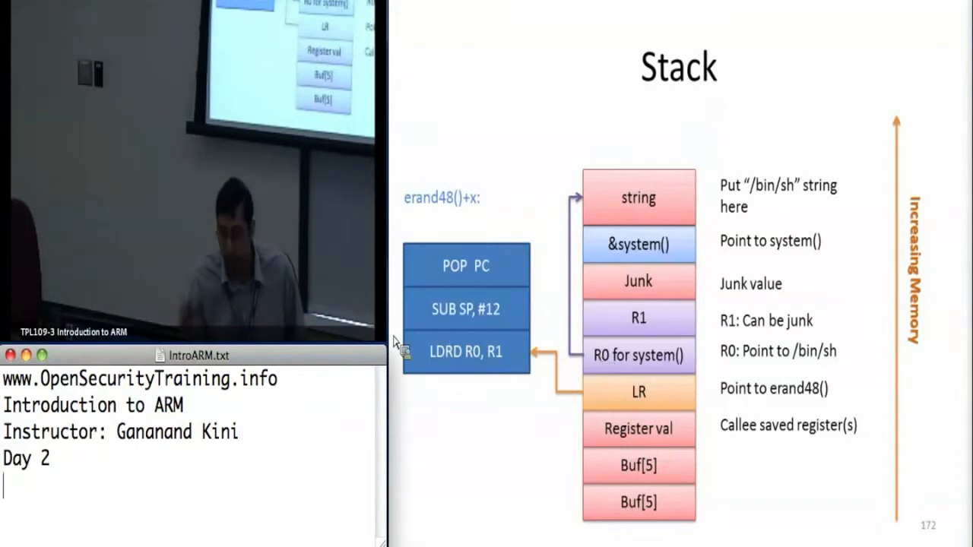
pyautogui.moveTo(506, 327)
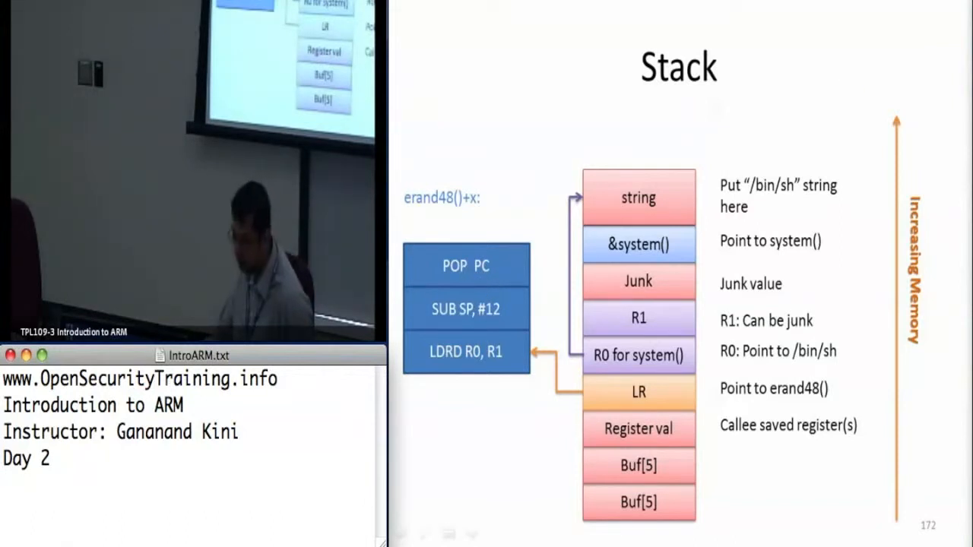
pyautogui.moveTo(488, 427)
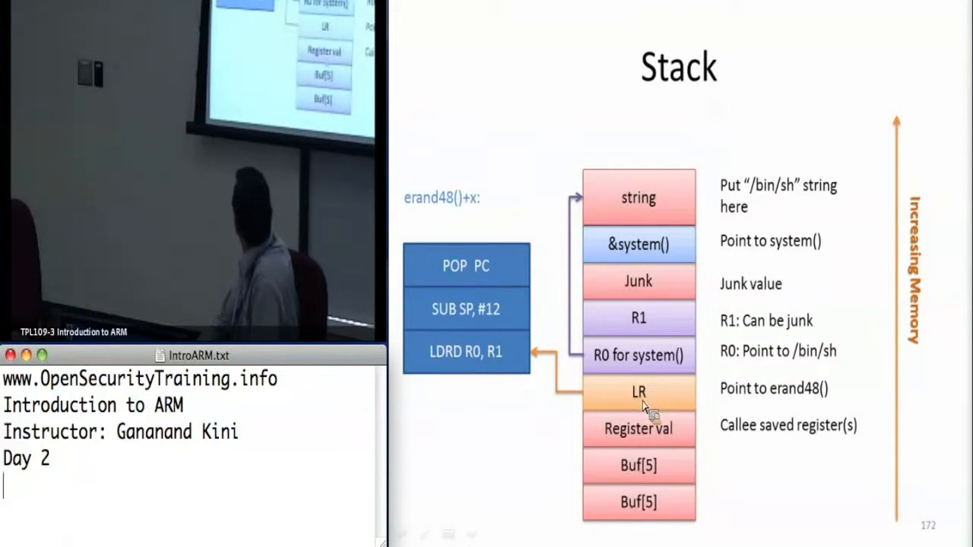
pyautogui.moveTo(408, 152)
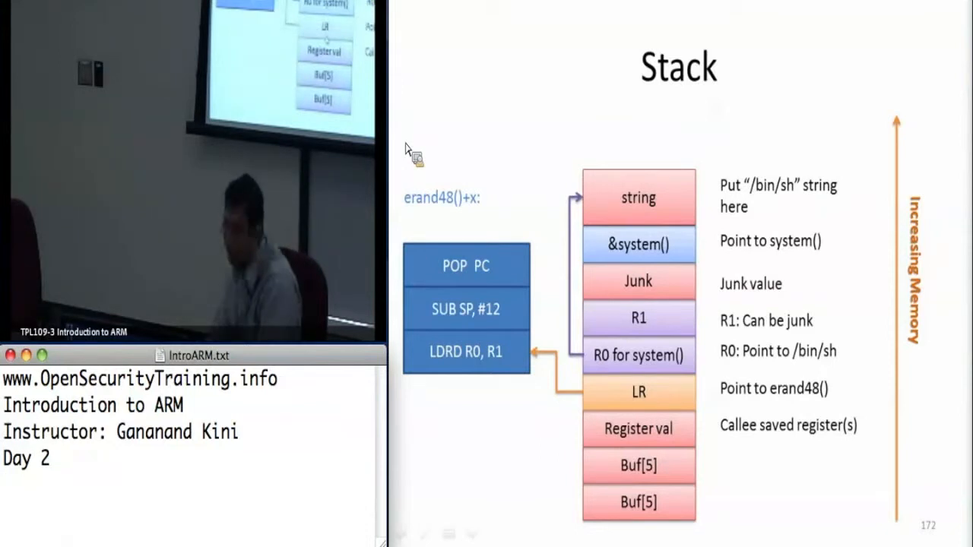
pyautogui.moveTo(394, 538)
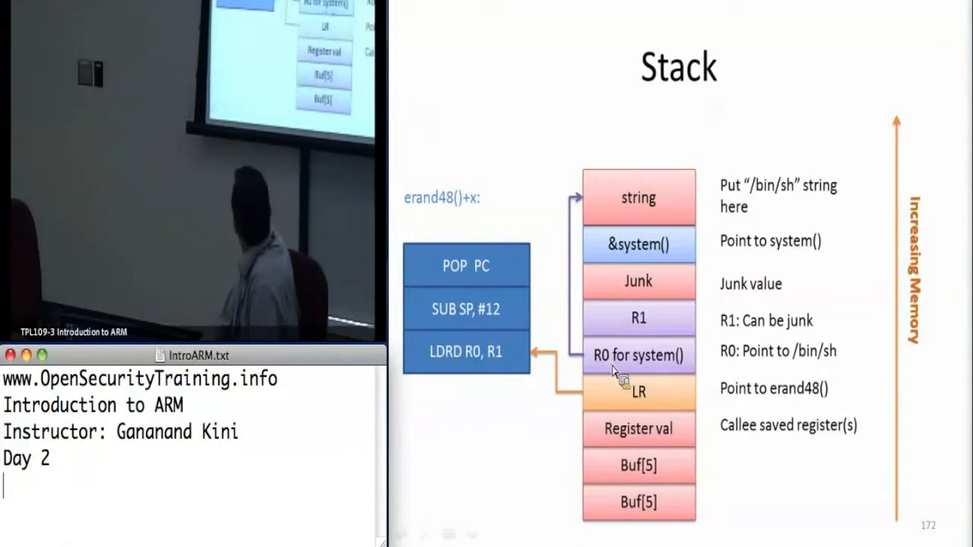
pyautogui.moveTo(711, 365)
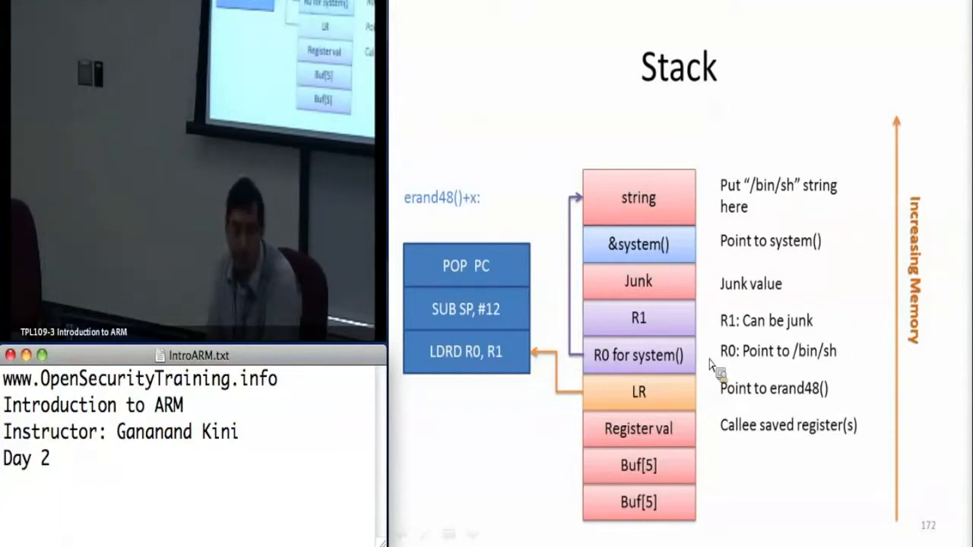
pyautogui.moveTo(813, 364)
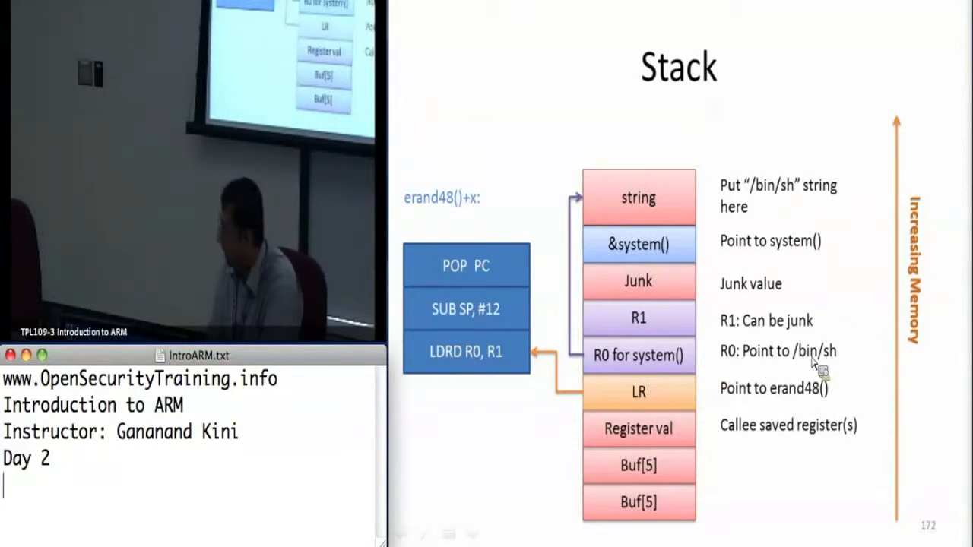
pyautogui.moveTo(687, 112)
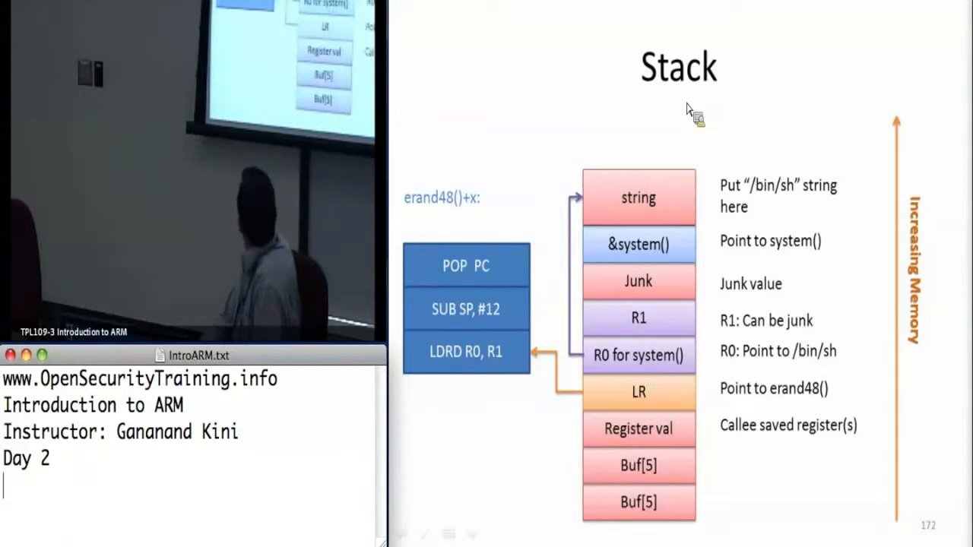
pyautogui.moveTo(650, 226)
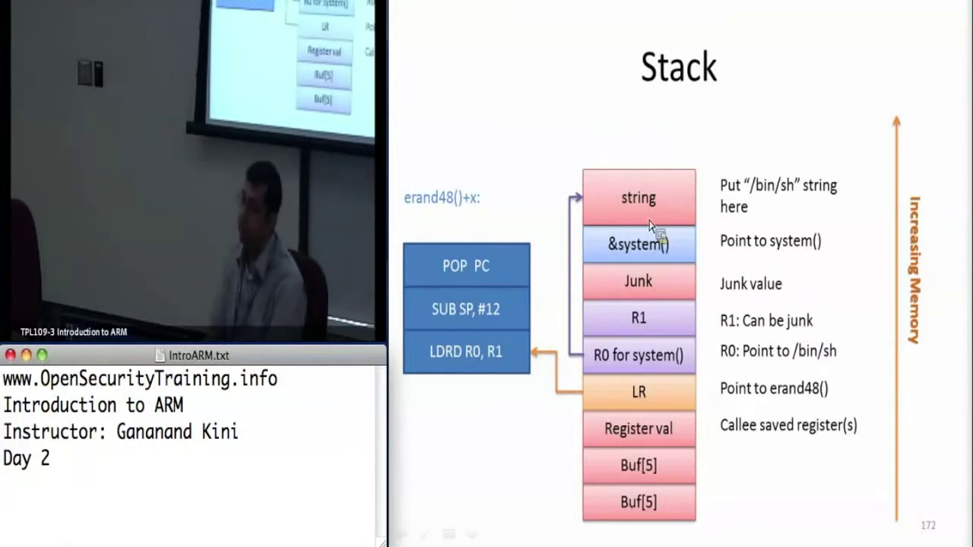
pyautogui.moveTo(652, 199)
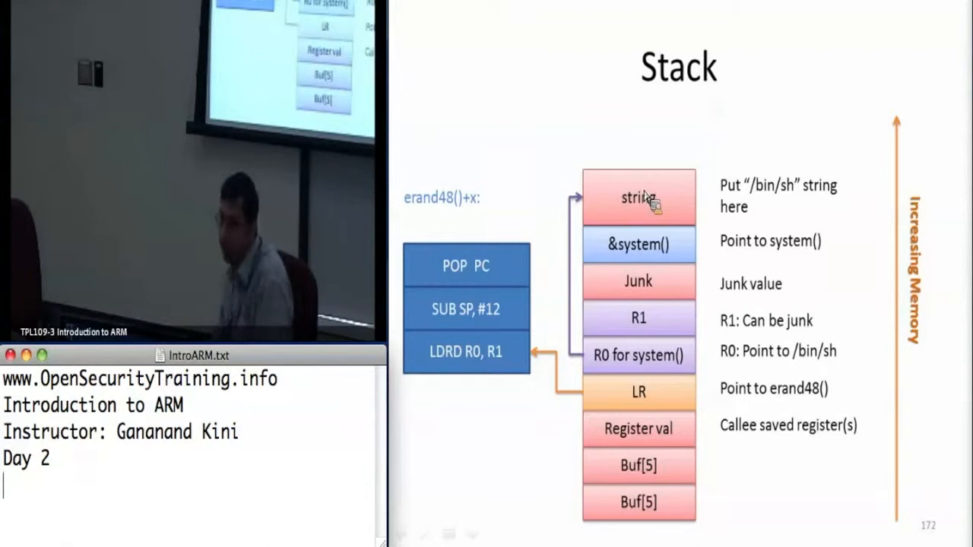
pyautogui.moveTo(652, 396)
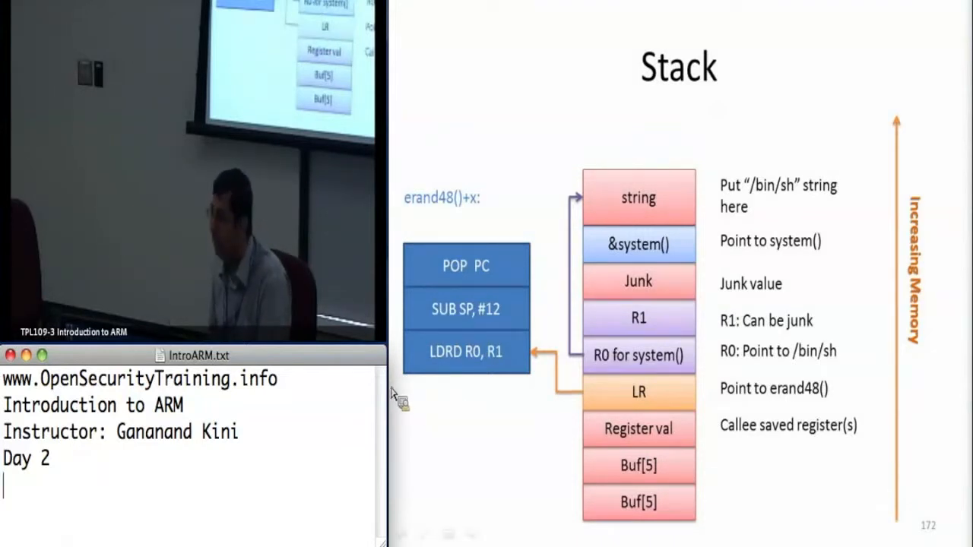
pyautogui.moveTo(657, 204)
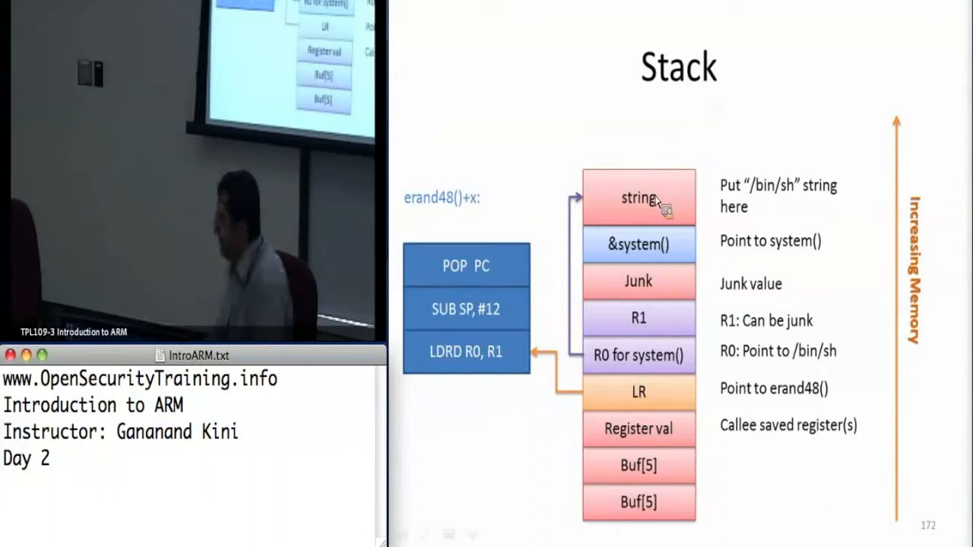
pyautogui.moveTo(639, 223)
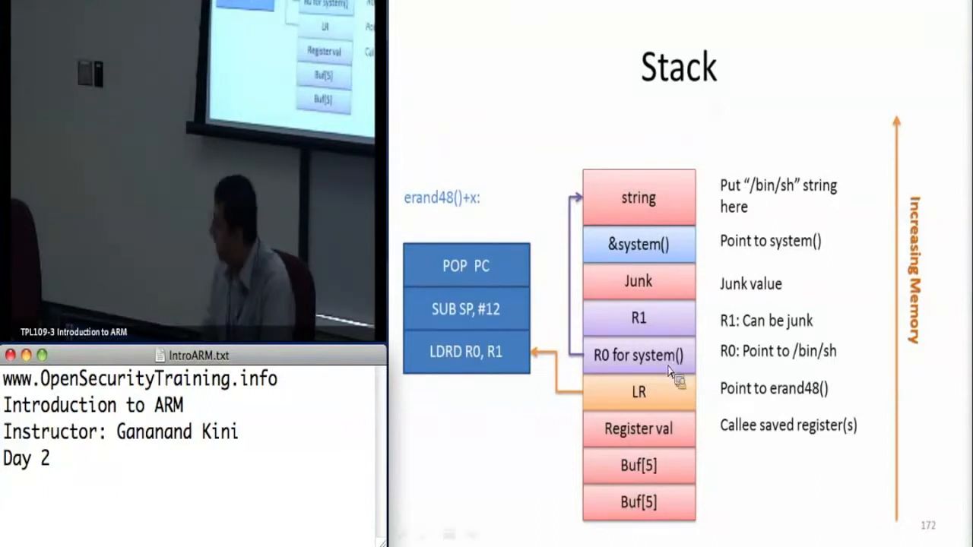
pyautogui.moveTo(965, 233)
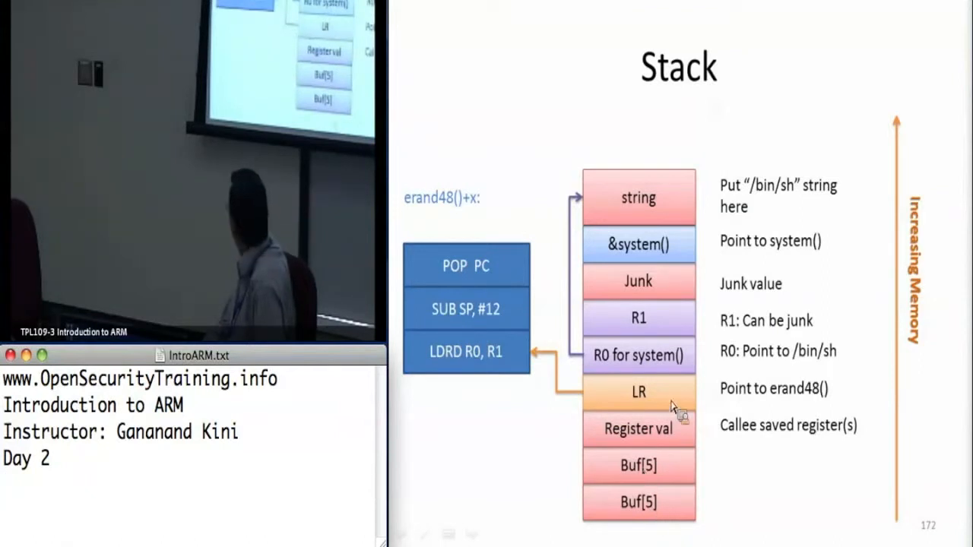
pyautogui.moveTo(780, 429)
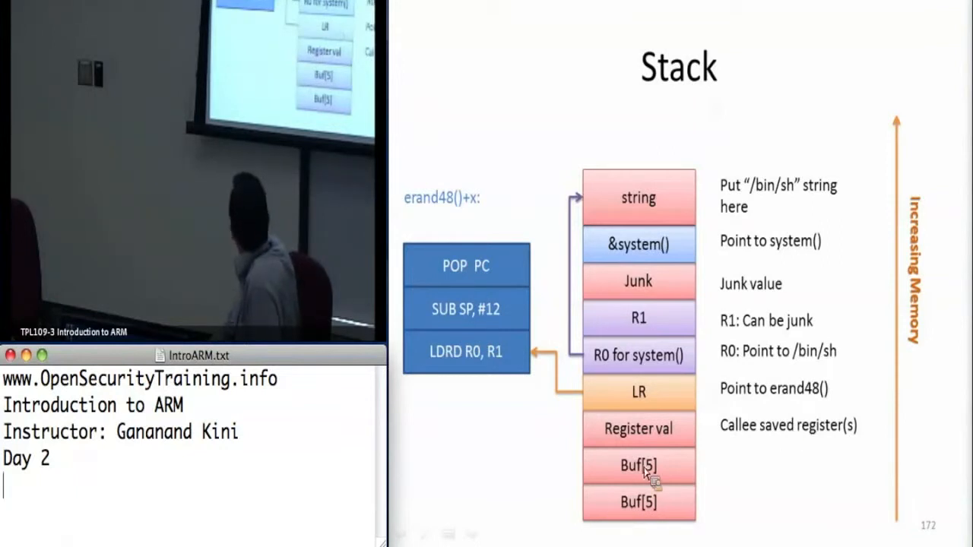
pyautogui.moveTo(917, 186)
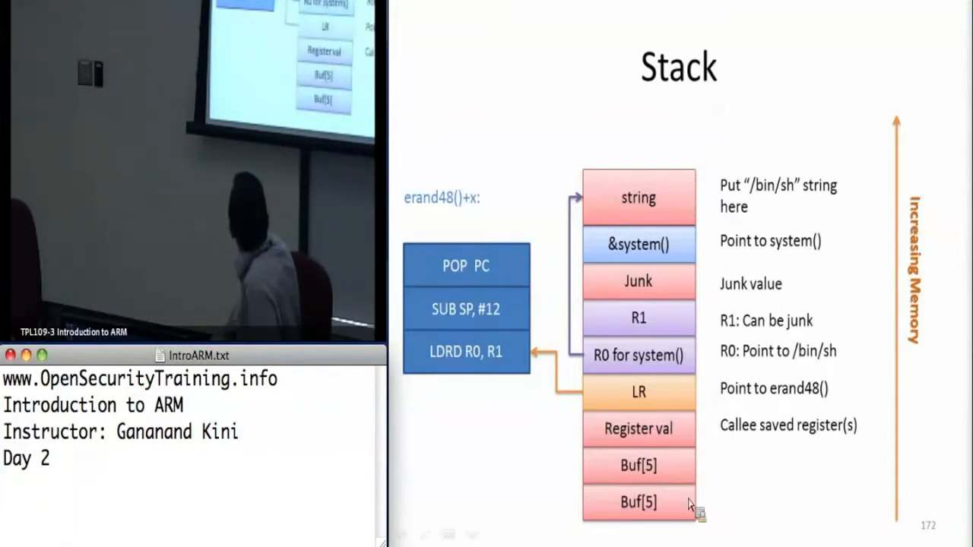
pyautogui.moveTo(675, 512)
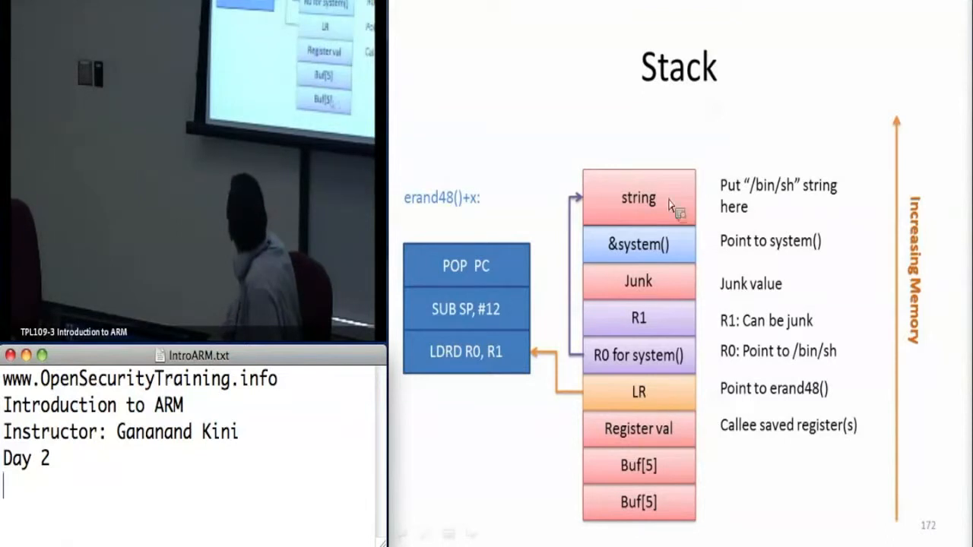
pyautogui.moveTo(655, 167)
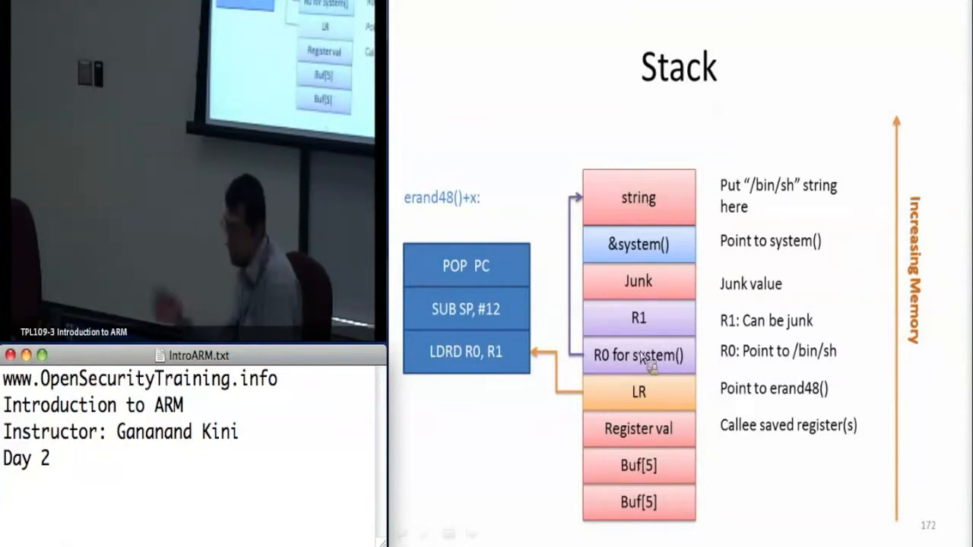
pyautogui.moveTo(629, 522)
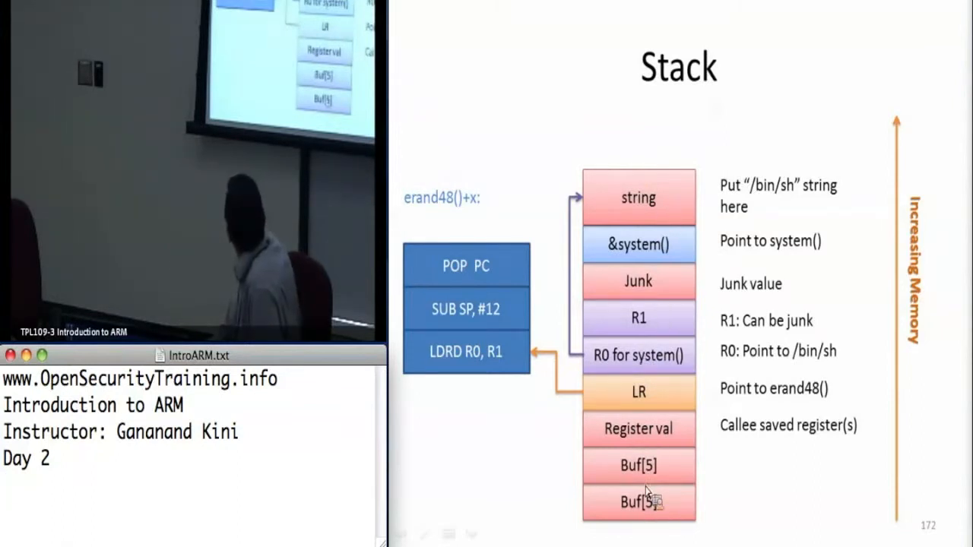
pyautogui.moveTo(654, 397)
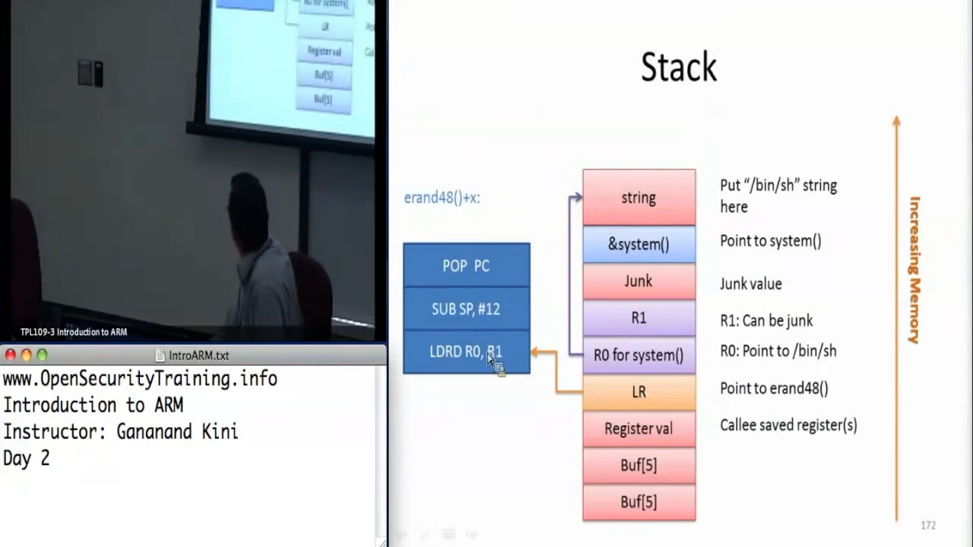
pyautogui.moveTo(475, 372)
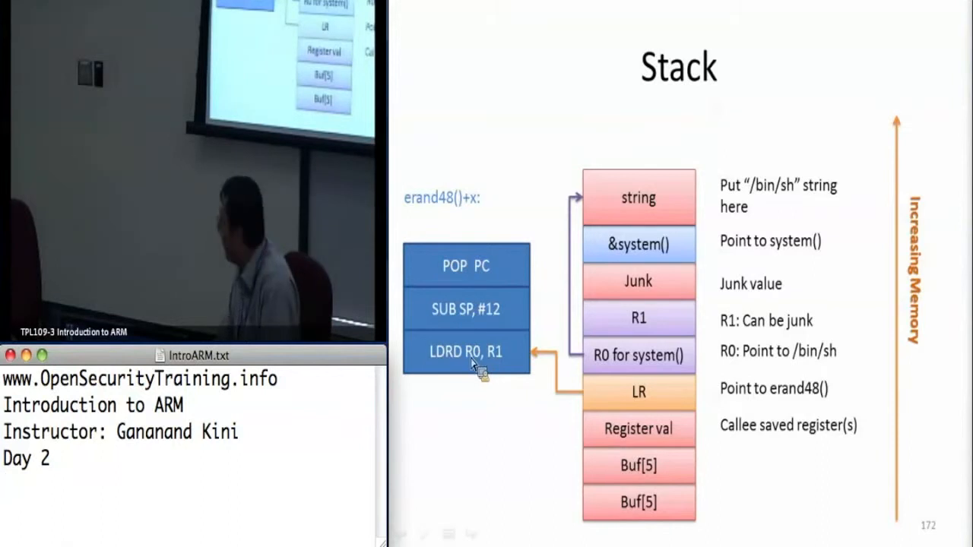
pyautogui.moveTo(491, 367)
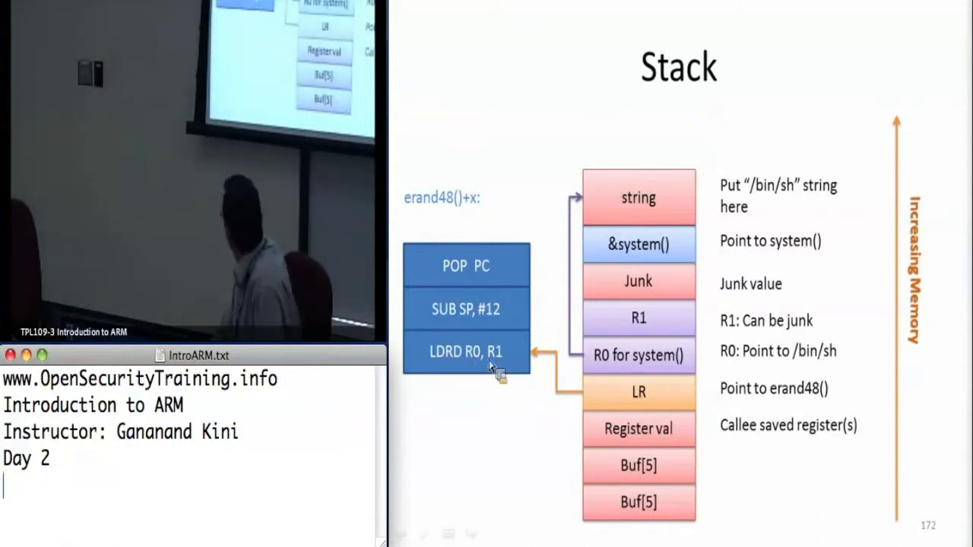
pyautogui.moveTo(650, 367)
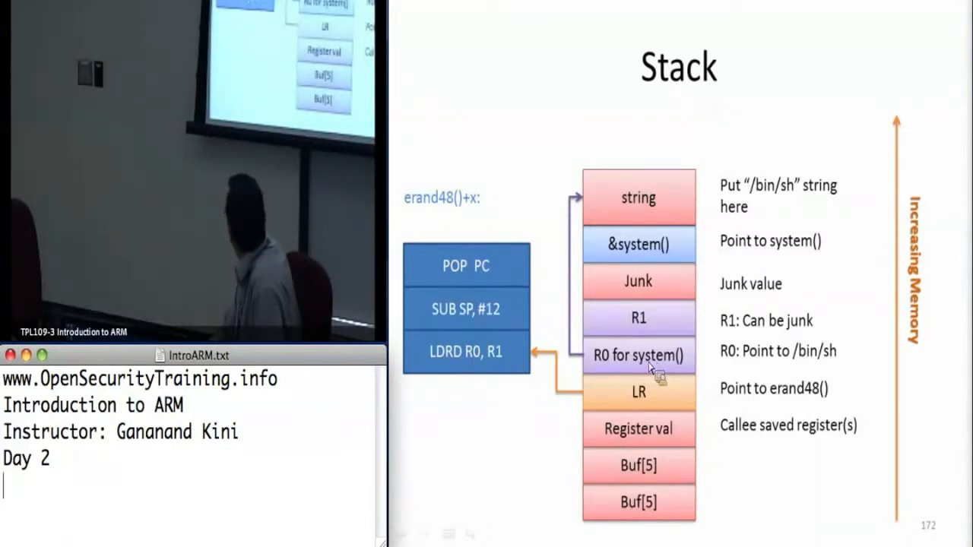
pyautogui.moveTo(561, 319)
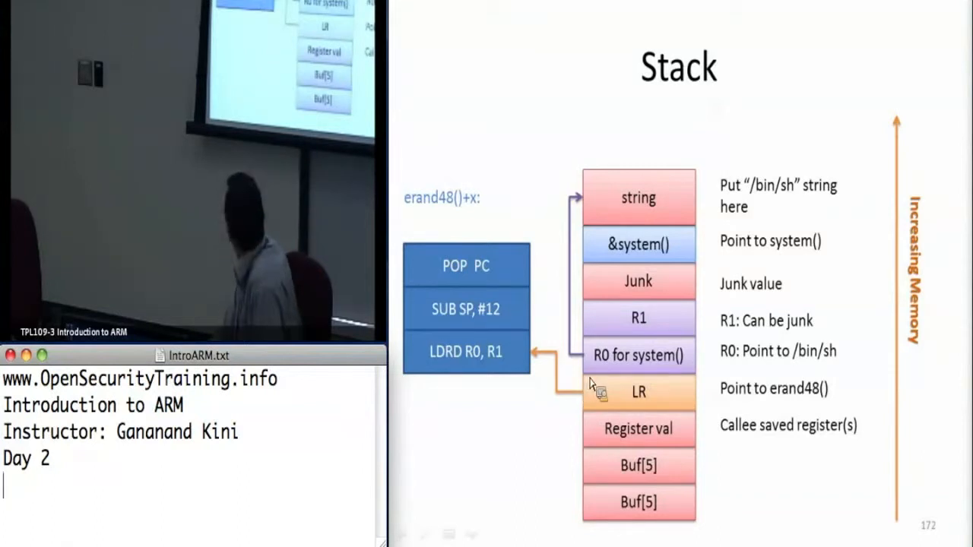
pyautogui.moveTo(590, 249)
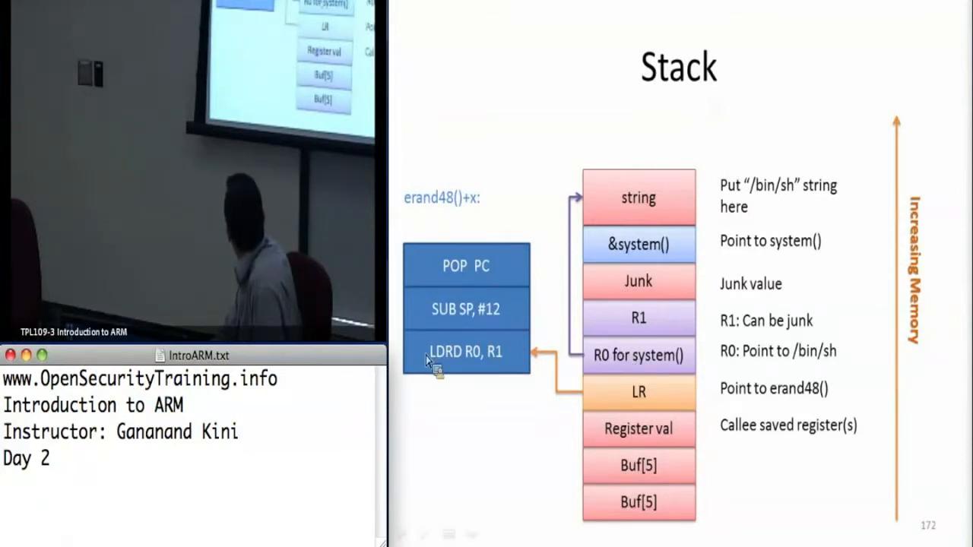
pyautogui.moveTo(651, 273)
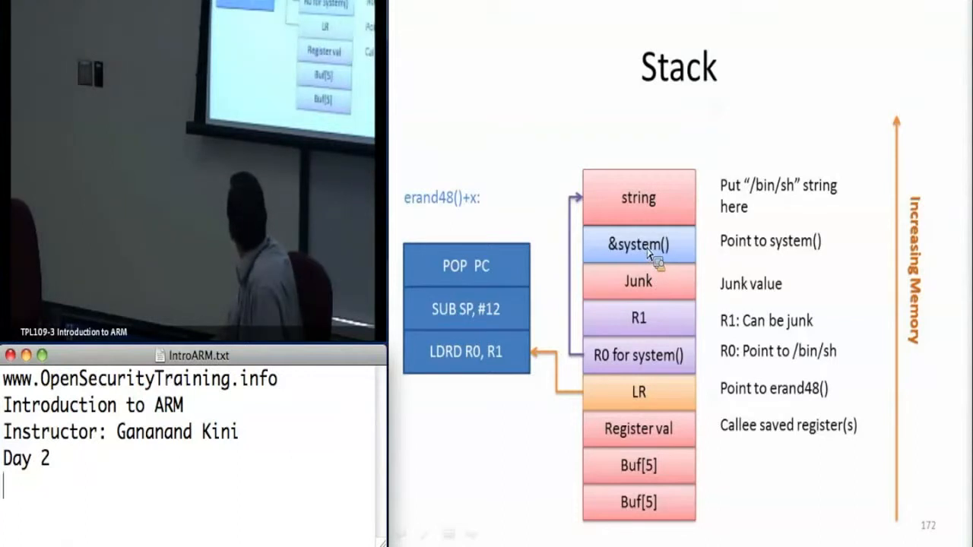
pyautogui.moveTo(664, 250)
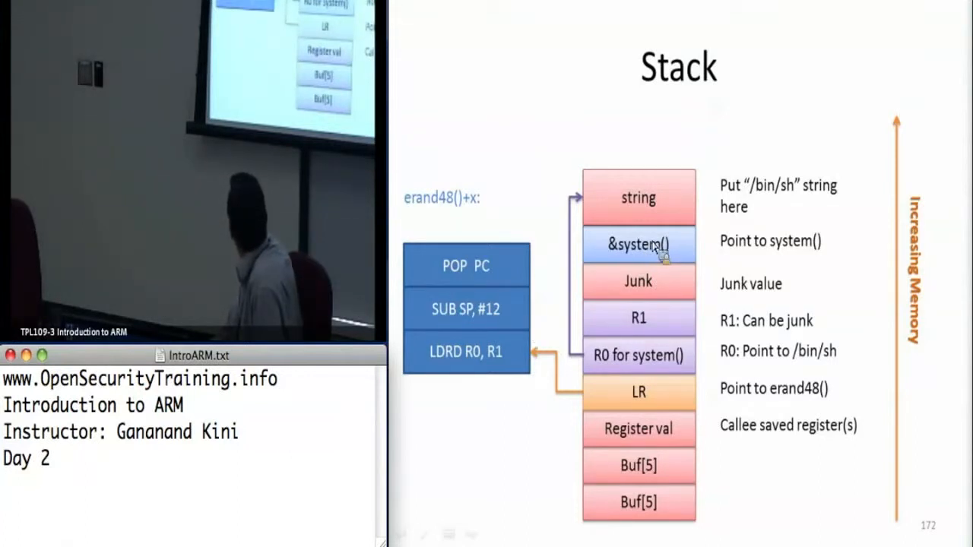
pyautogui.moveTo(530, 268)
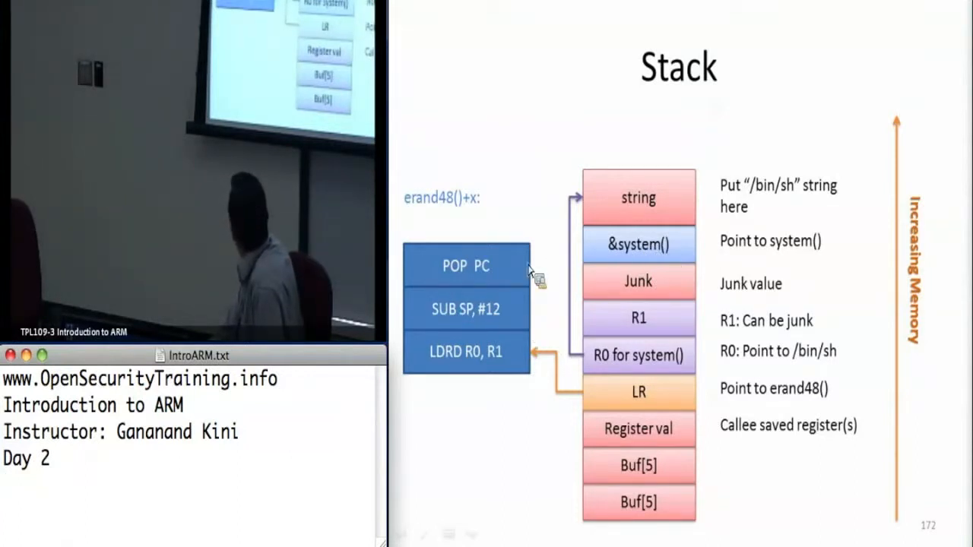
pyautogui.moveTo(494, 274)
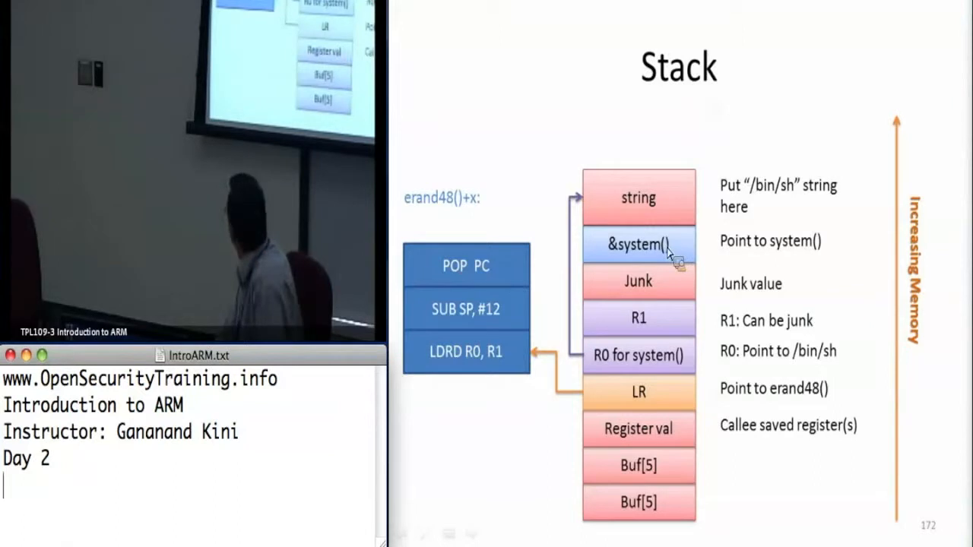
pyautogui.moveTo(646, 286)
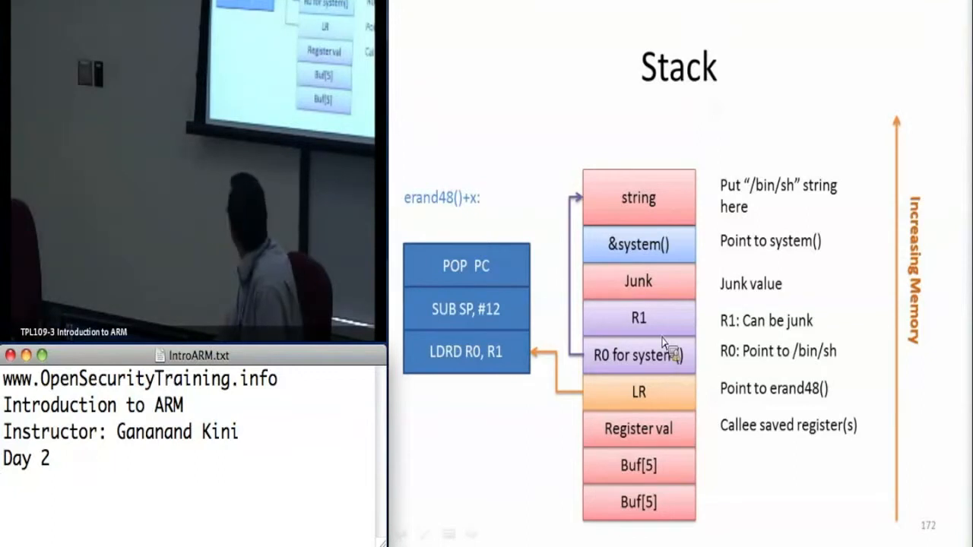
pyautogui.moveTo(647, 261)
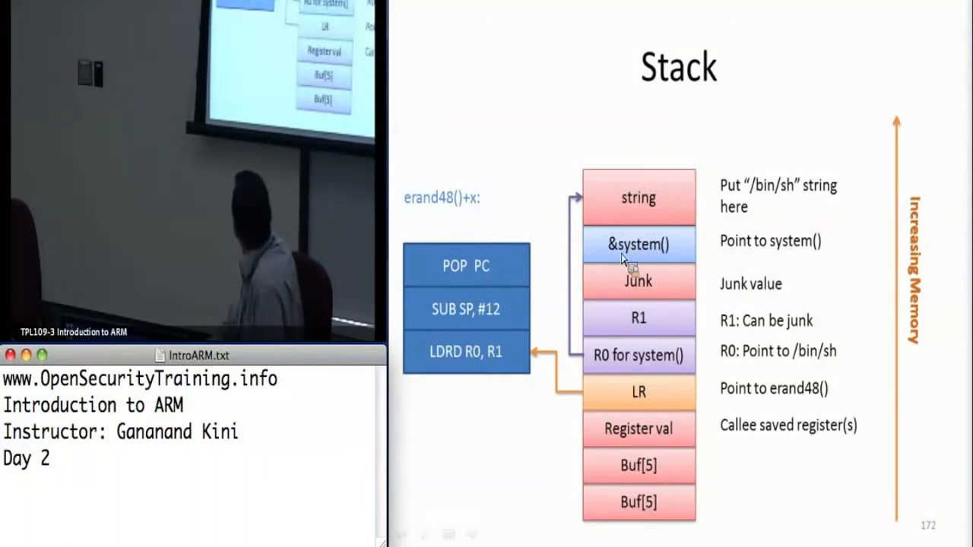
pyautogui.moveTo(621, 367)
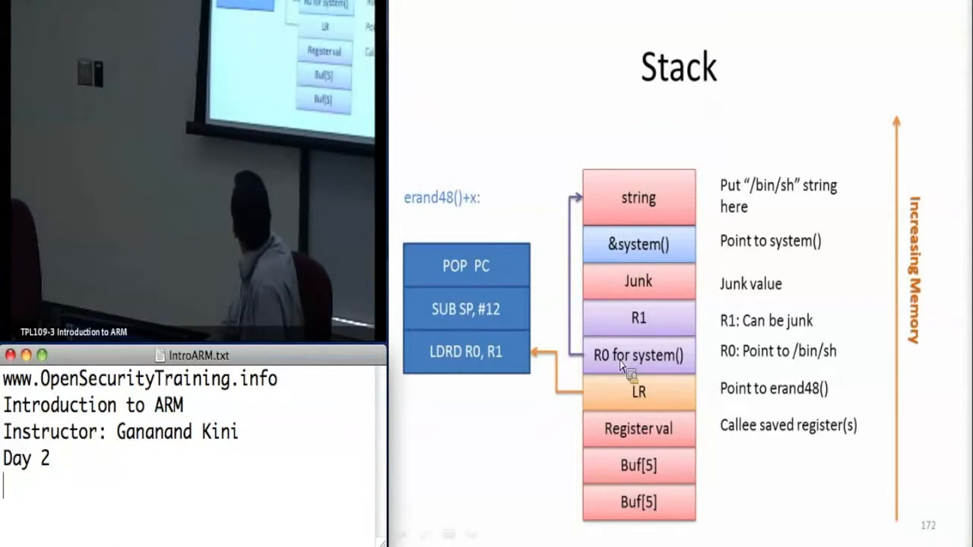
pyautogui.moveTo(817, 373)
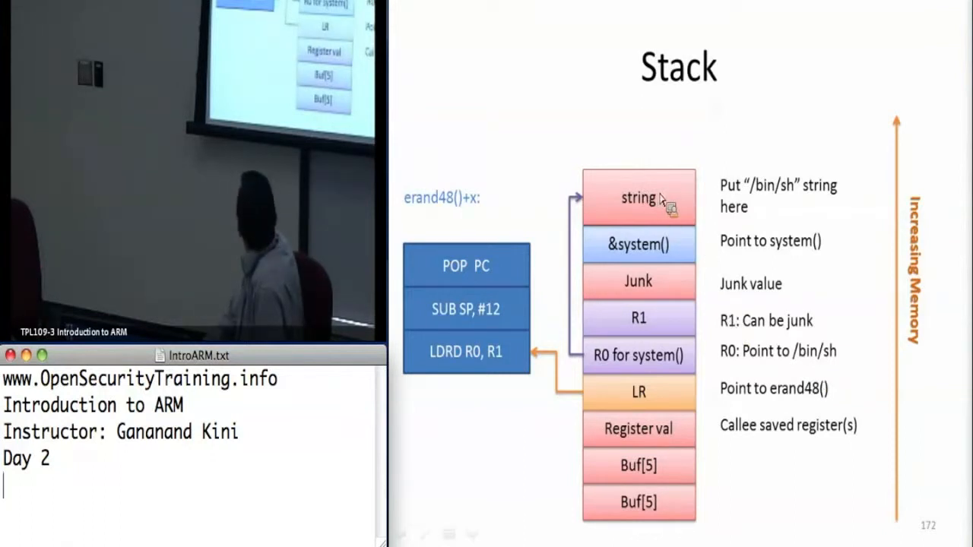
pyautogui.moveTo(638, 211)
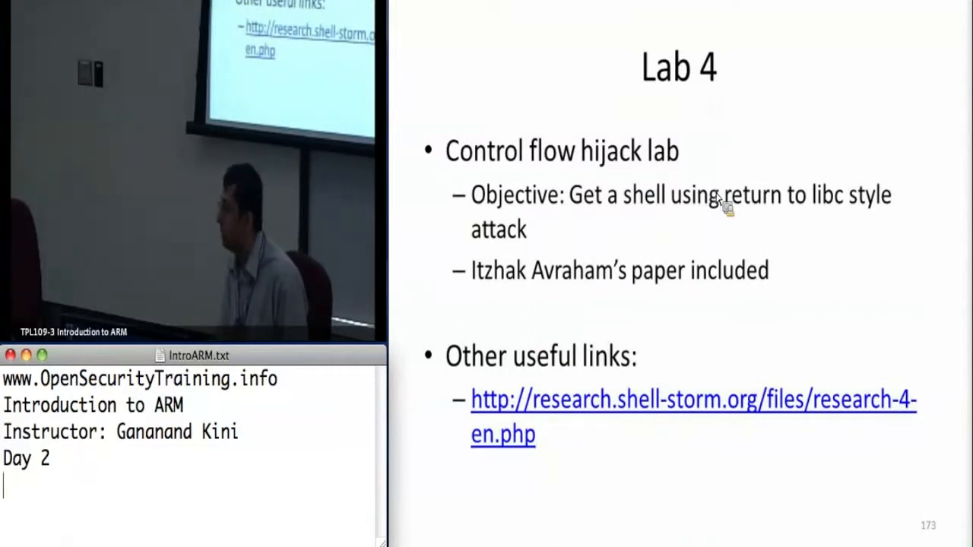
pyautogui.moveTo(908, 40)
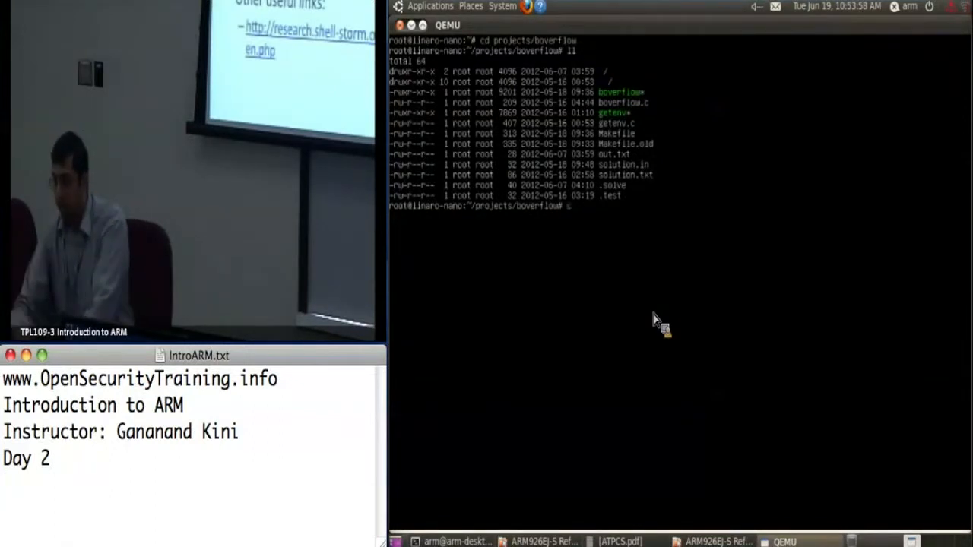
# - Enter the vim command to open boverflow.c from the boverflow folder
pyautogui.write('vim boverflow.c')
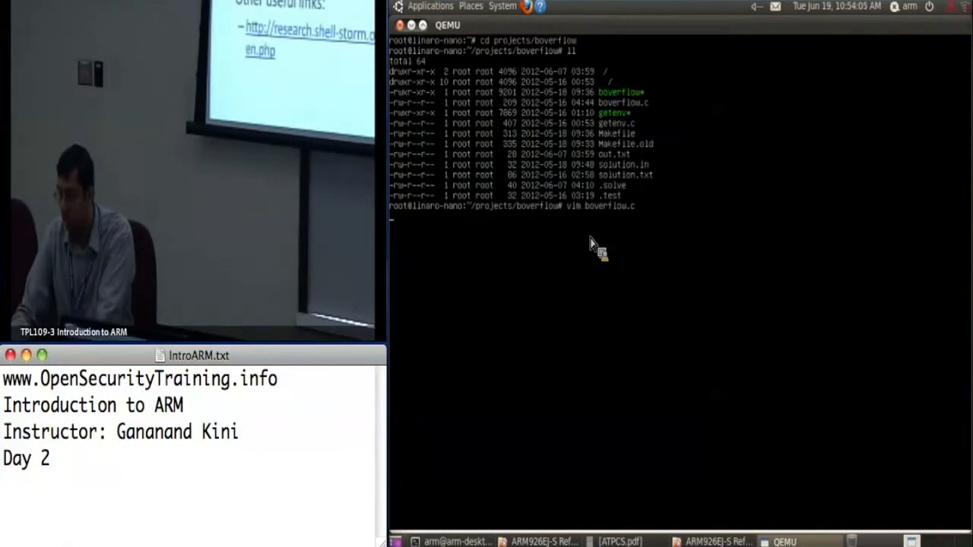
# - View boverflow.c in vim, then quit back to the shell and begin an ll listing
pyautogui.press('Return')
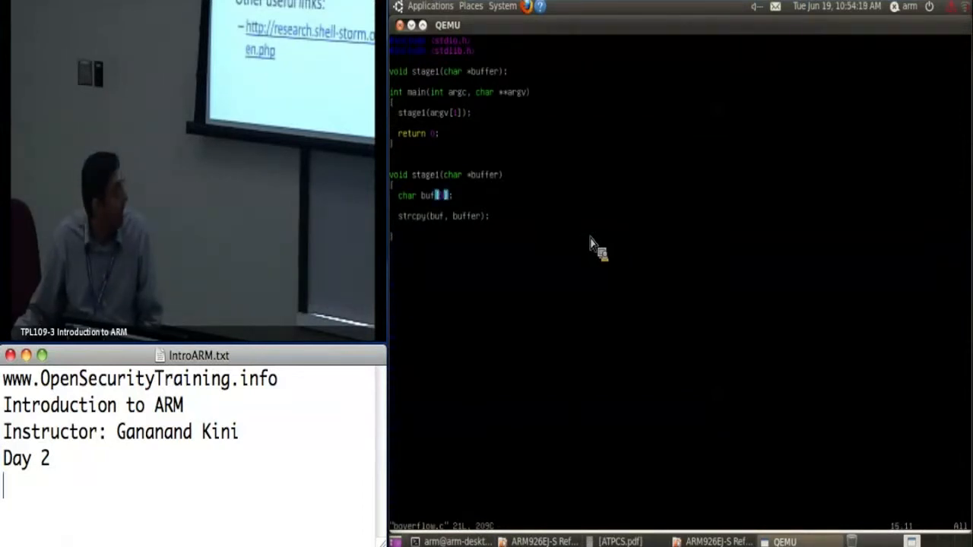
pyautogui.write('5')
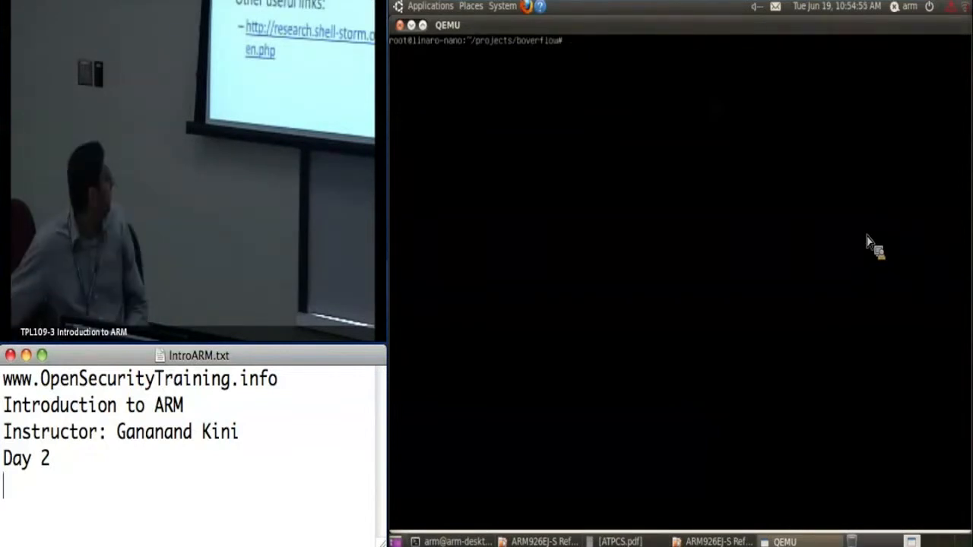
pyautogui.write('ll')
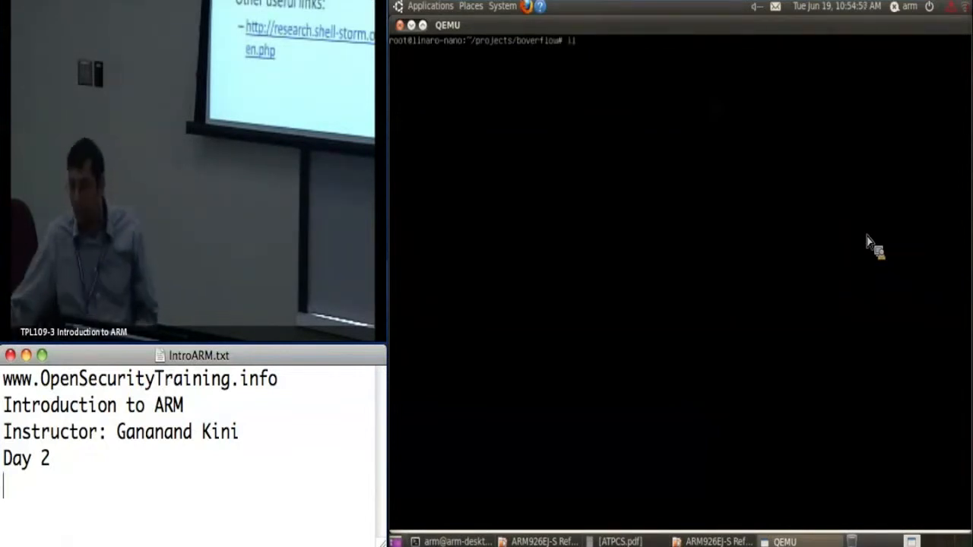
# - List the boverflow folder and print the .solve payload with cat
pyautogui.press('Return')
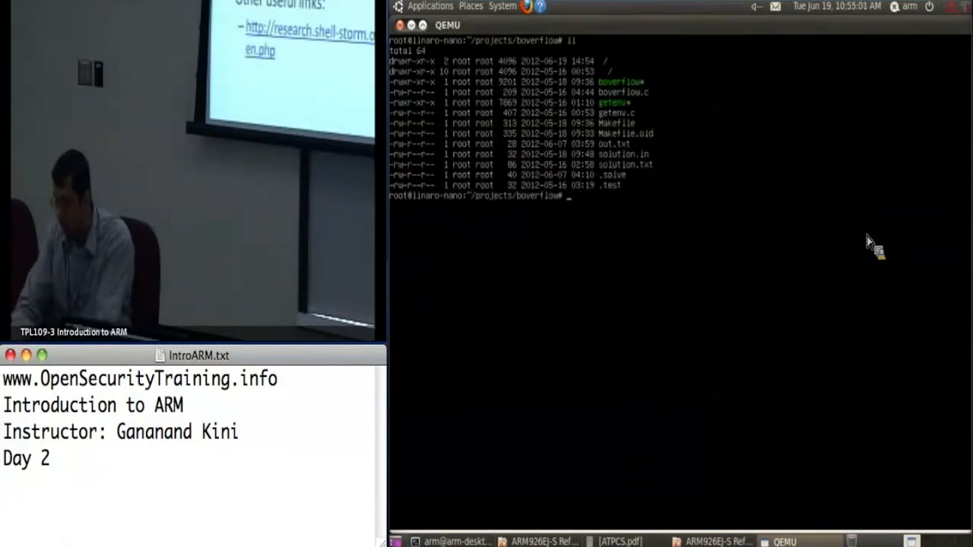
pyautogui.write('cat .solve')
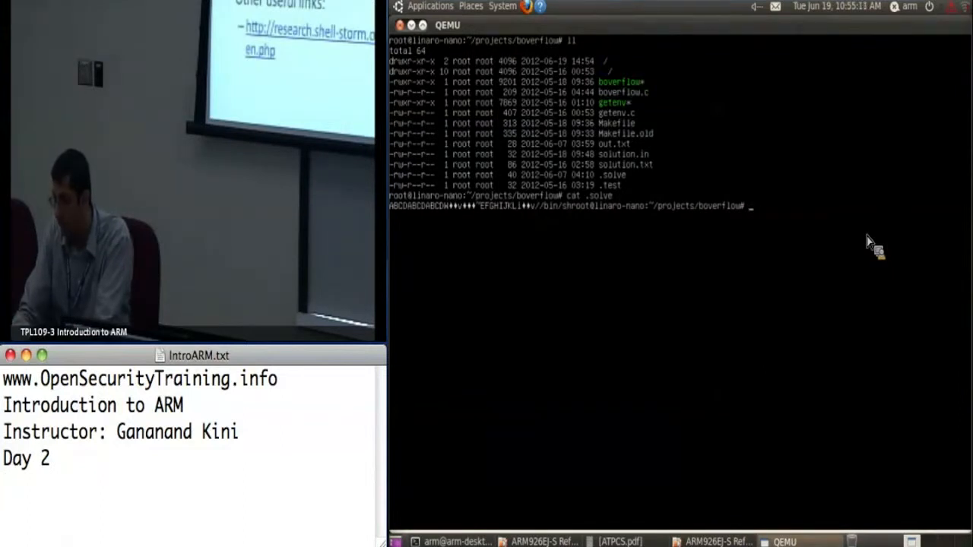
pyautogui.write('./b')
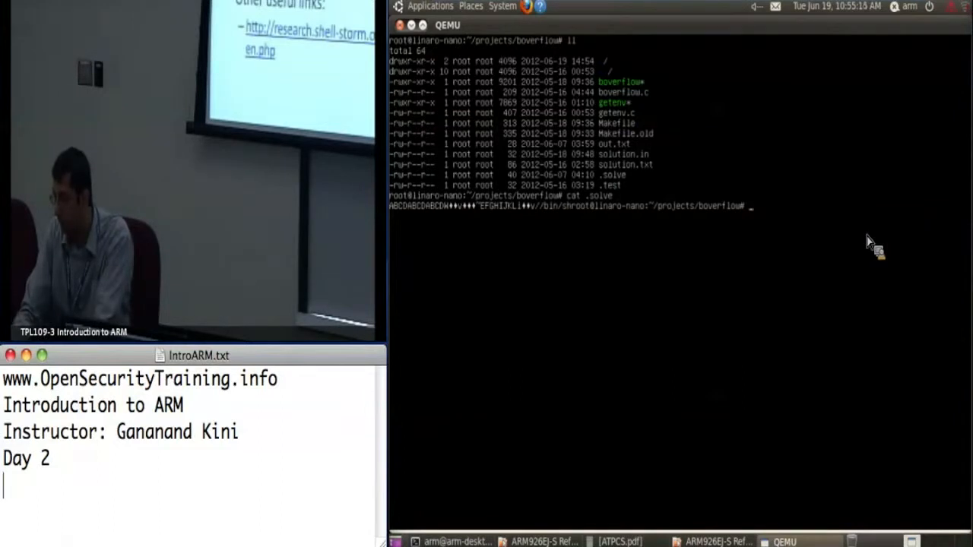
pyautogui.write('perl -e')
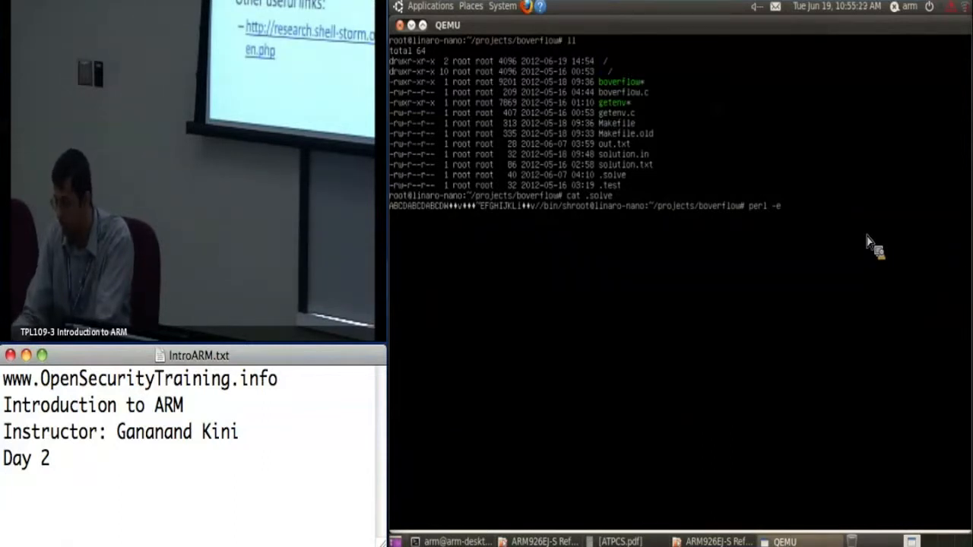
# - Run perl -e "ABCD"x3 and redirect its output into solveme
pyautogui.write('"0')
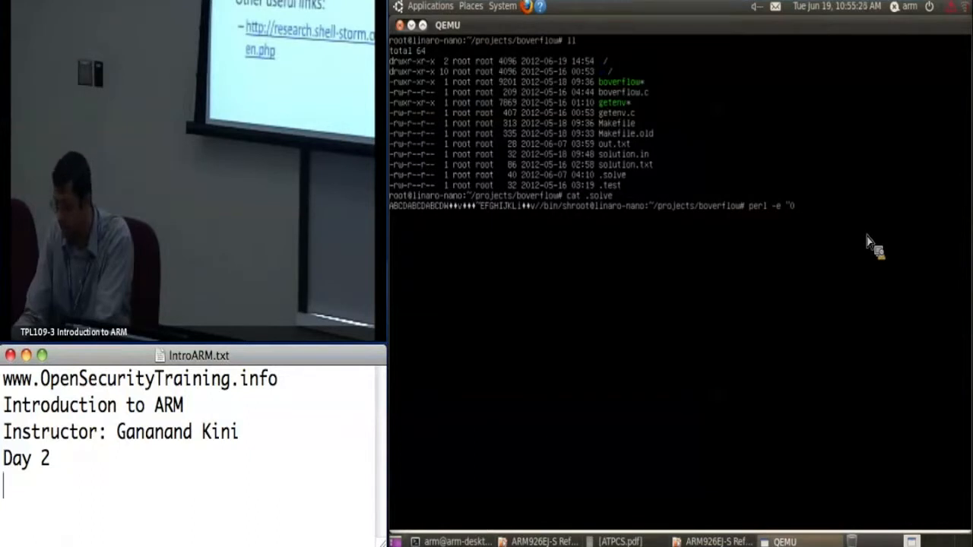
pyautogui.write('"')
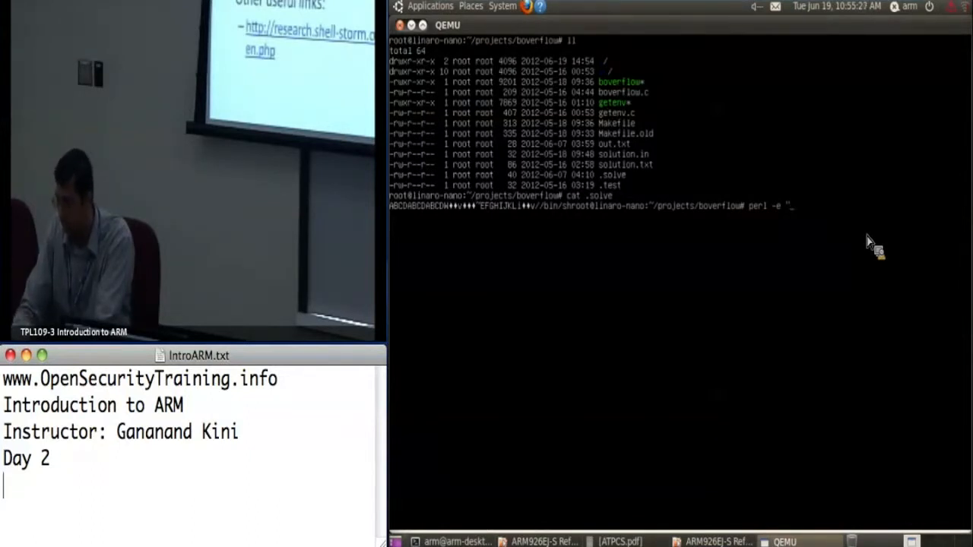
pyautogui.write('\\xABC')
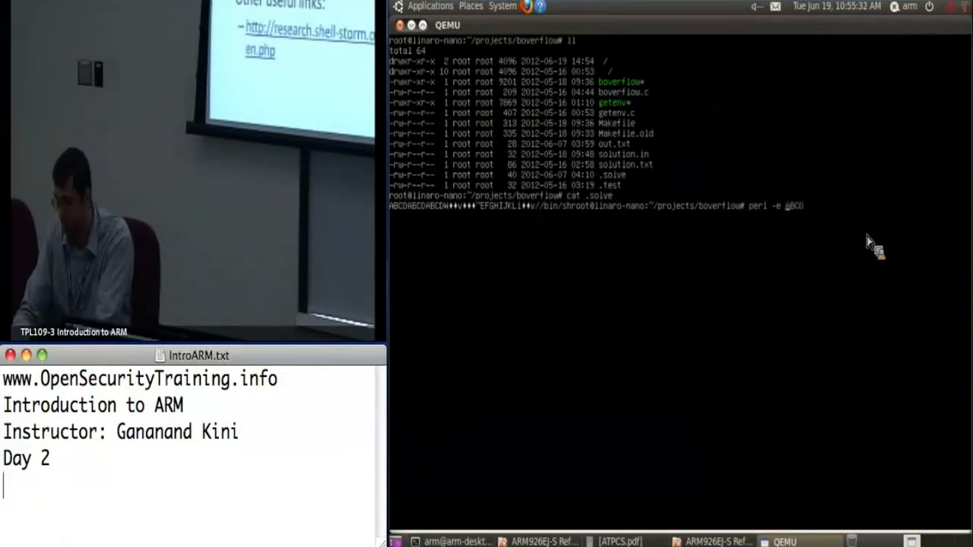
pyautogui.write('"ABCD')
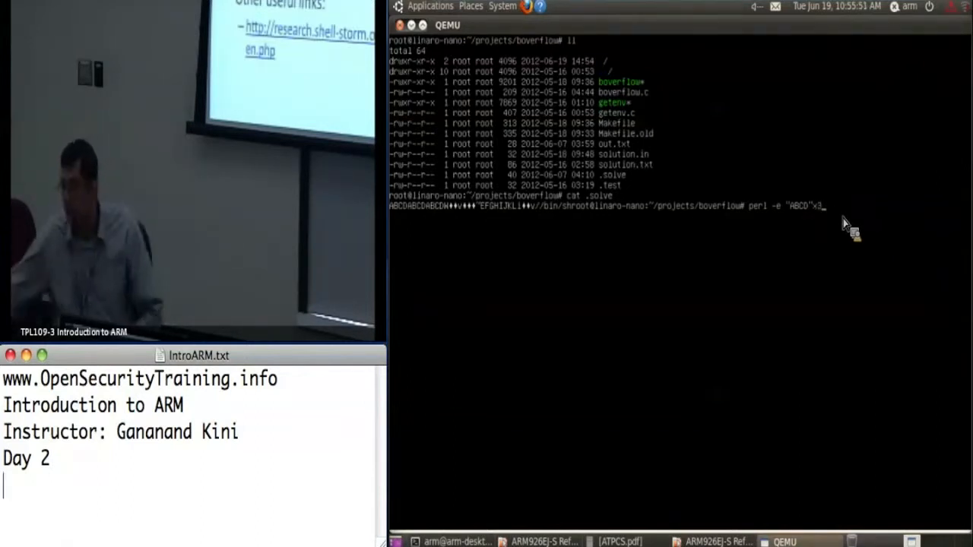
pyautogui.press('Return')
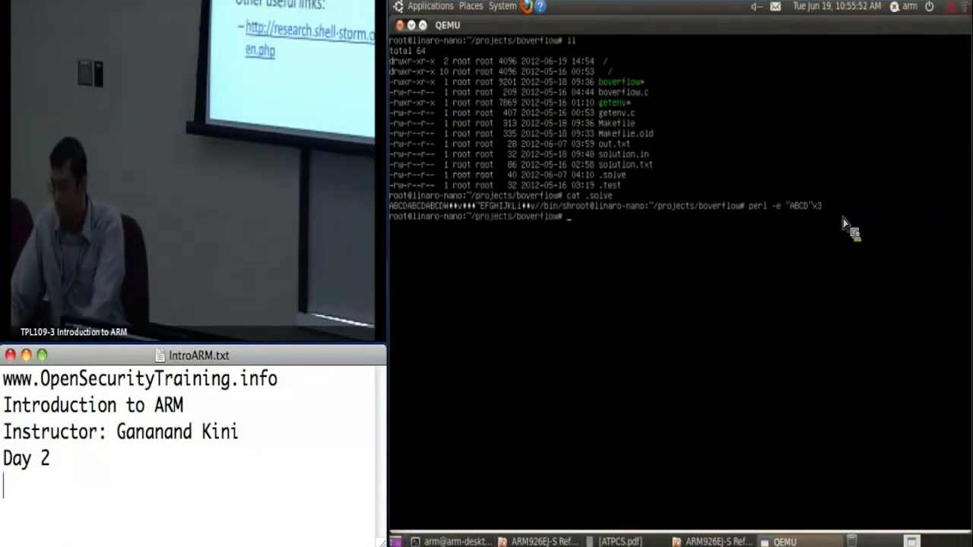
pyautogui.write('perl -e "ABCD"x3 > solveme')
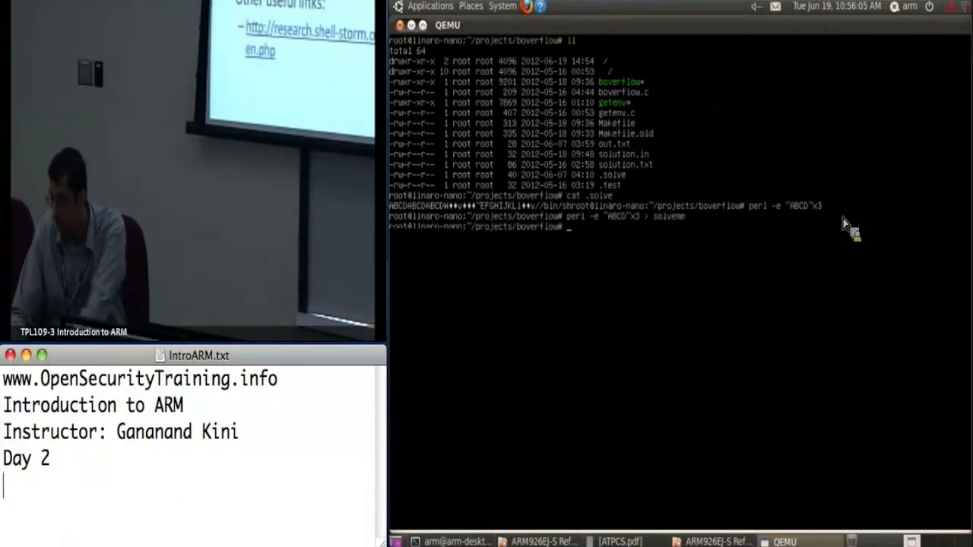
pyautogui.write('xxd sol')
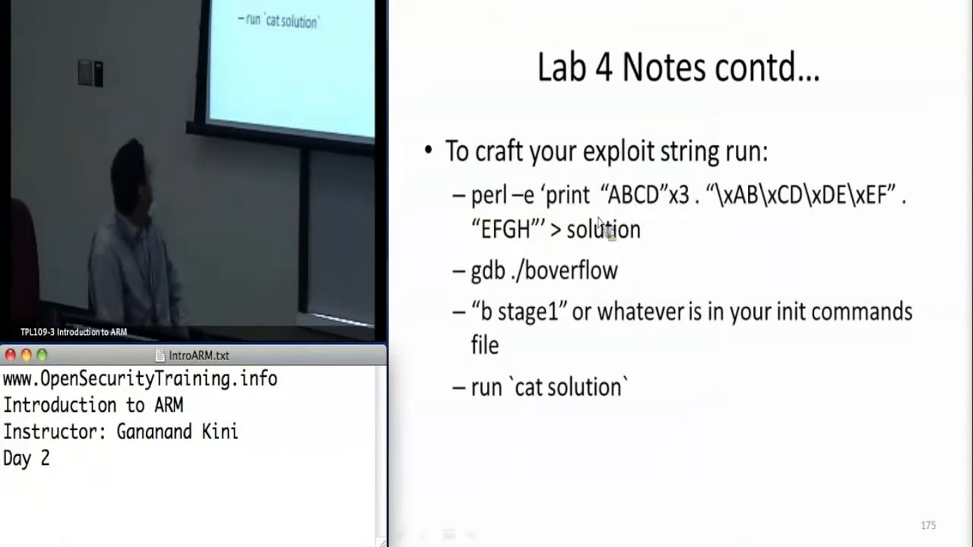
pyautogui.moveTo(734, 230)
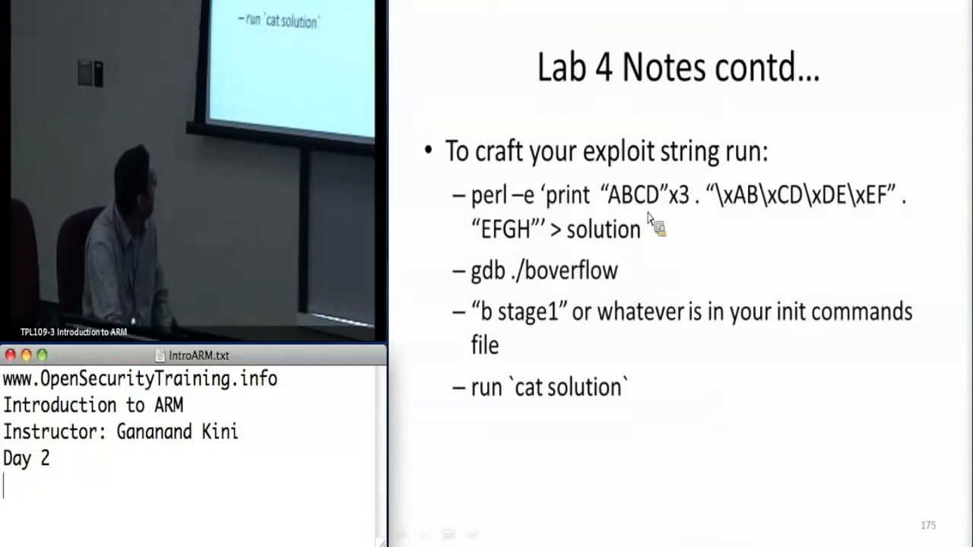
pyautogui.moveTo(746, 256)
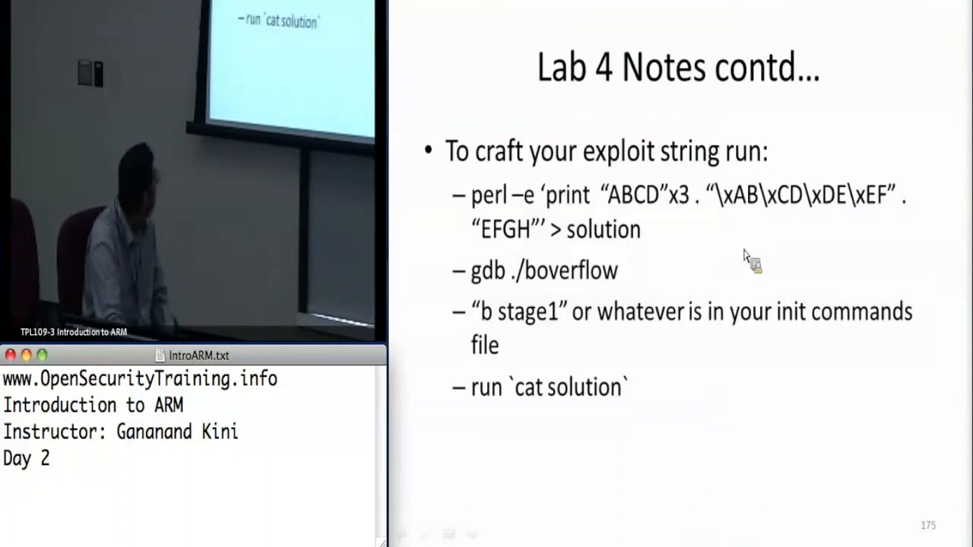
pyautogui.moveTo(741, 217)
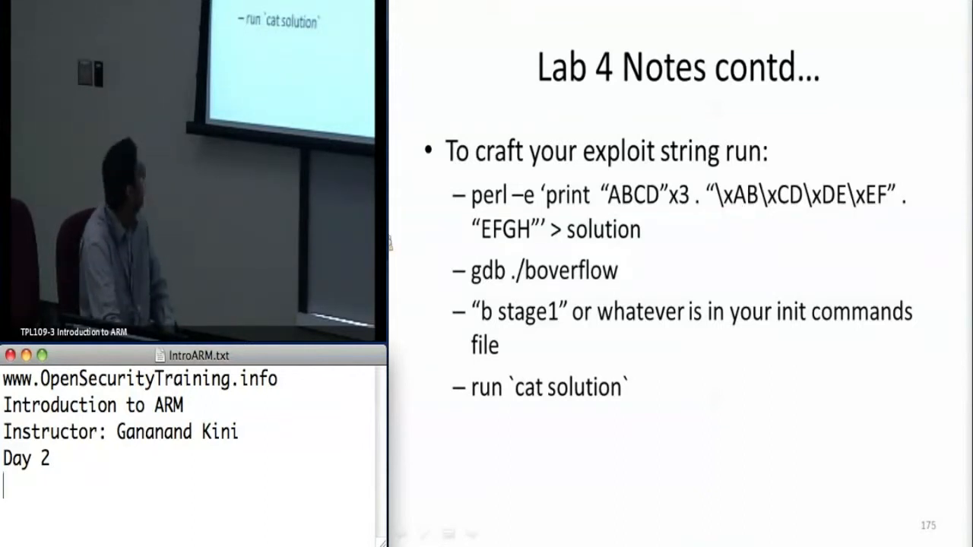
pyautogui.moveTo(515, 256)
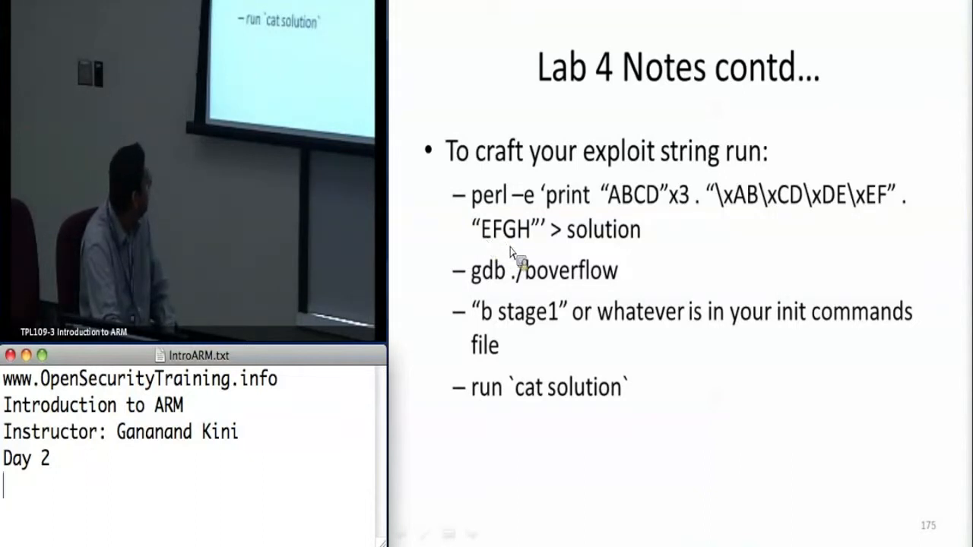
pyautogui.moveTo(644, 268)
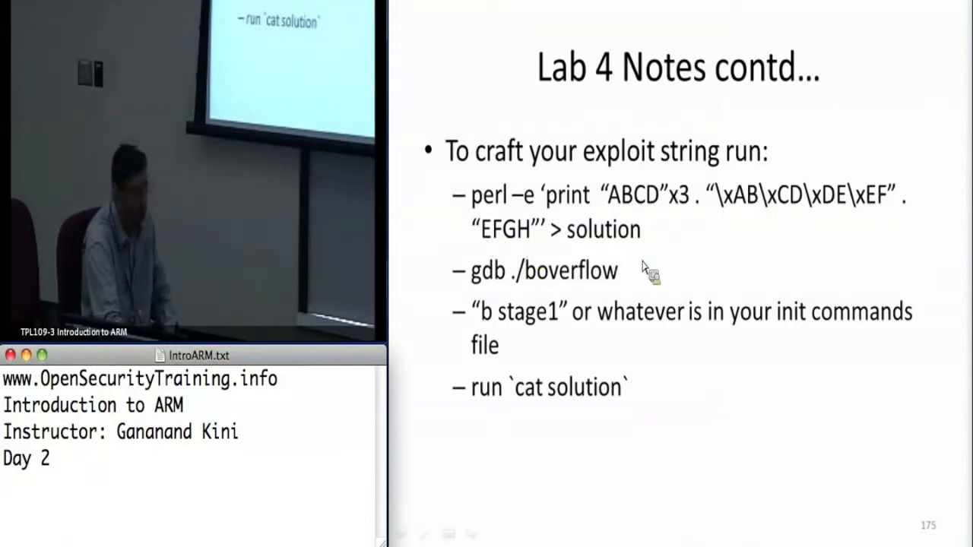
pyautogui.moveTo(496, 291)
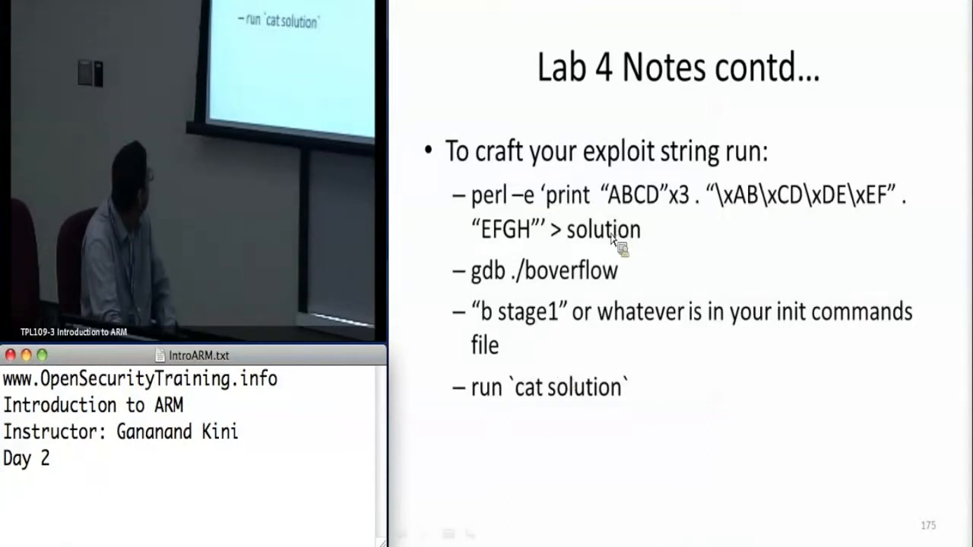
pyautogui.moveTo(622, 242)
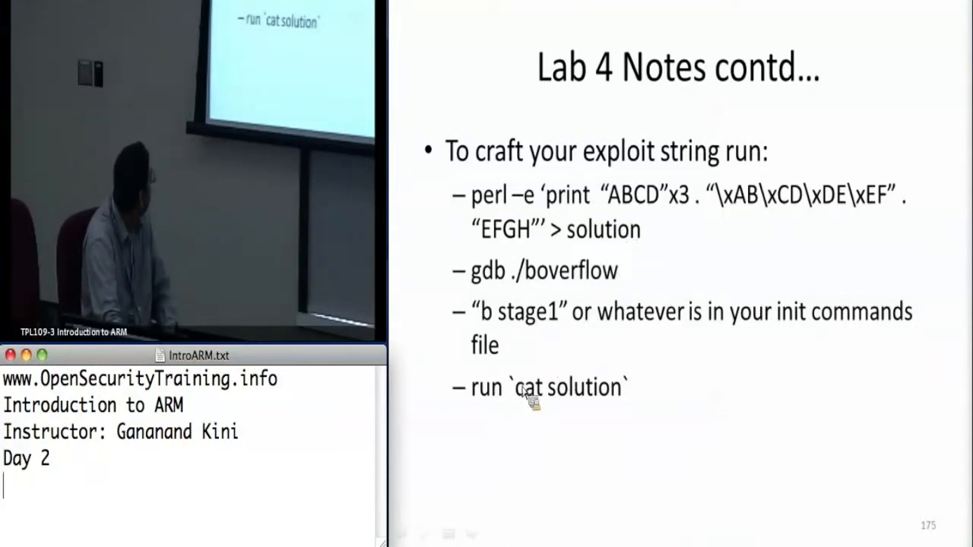
pyautogui.moveTo(570, 403)
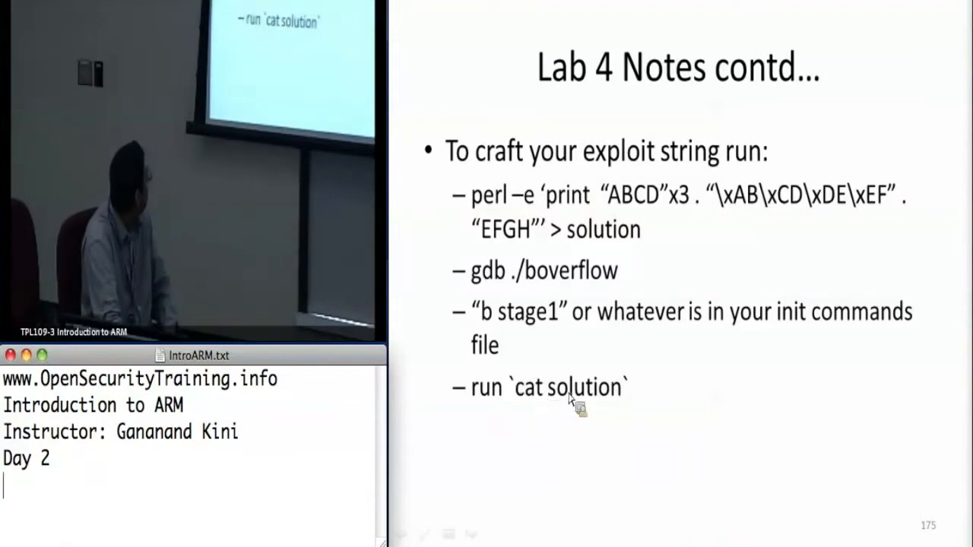
pyautogui.moveTo(707, 388)
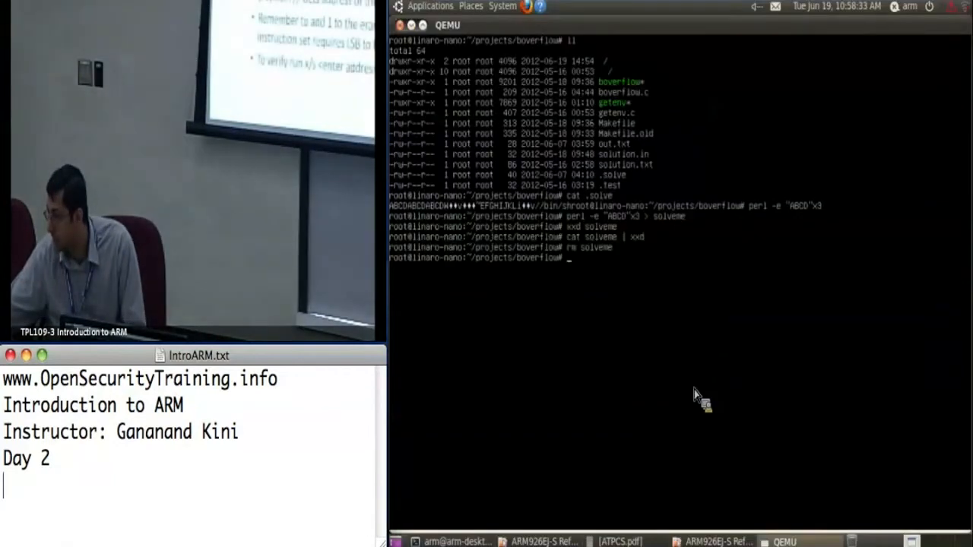
# - Focus the VM terminal and start typing the gdb command
pyautogui.click(694, 396)
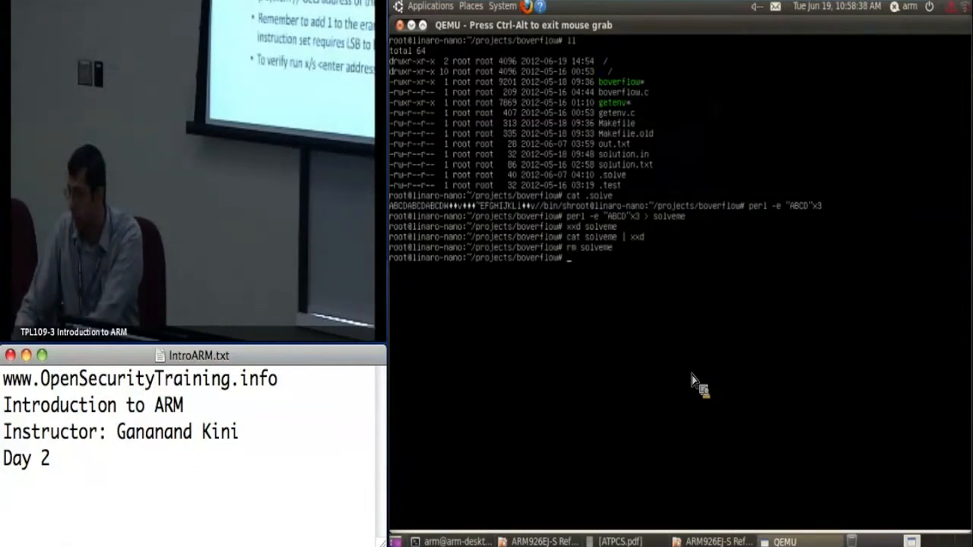
pyautogui.write('gdb')
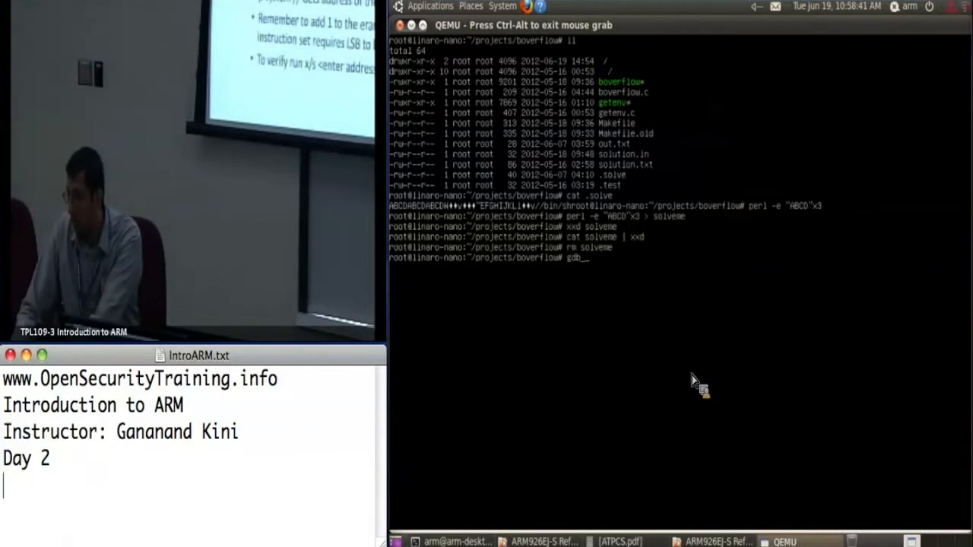
# - Start gdb on boverflow, set a breakpoint at main, and print erand48
pyautogui.write('boverflow')
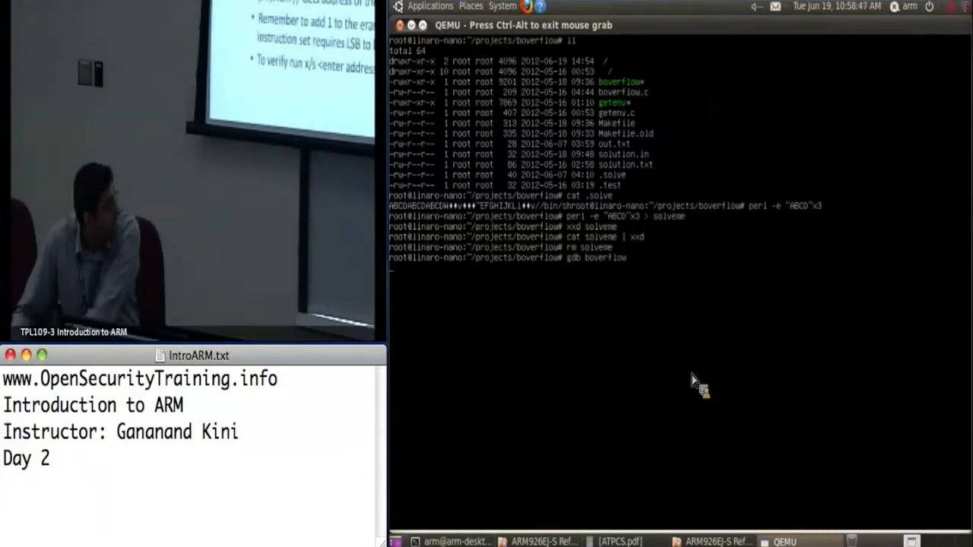
pyautogui.press('Return')
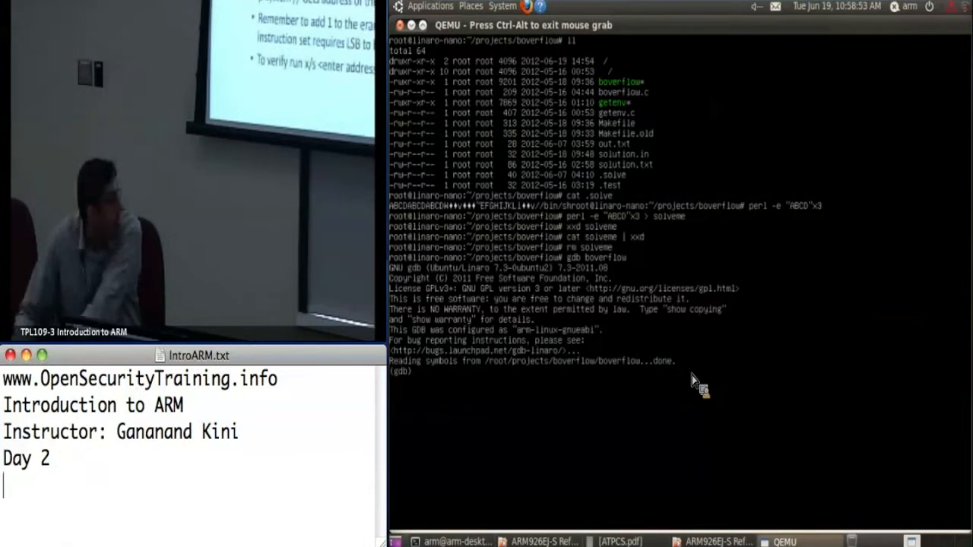
pyautogui.write('b main')
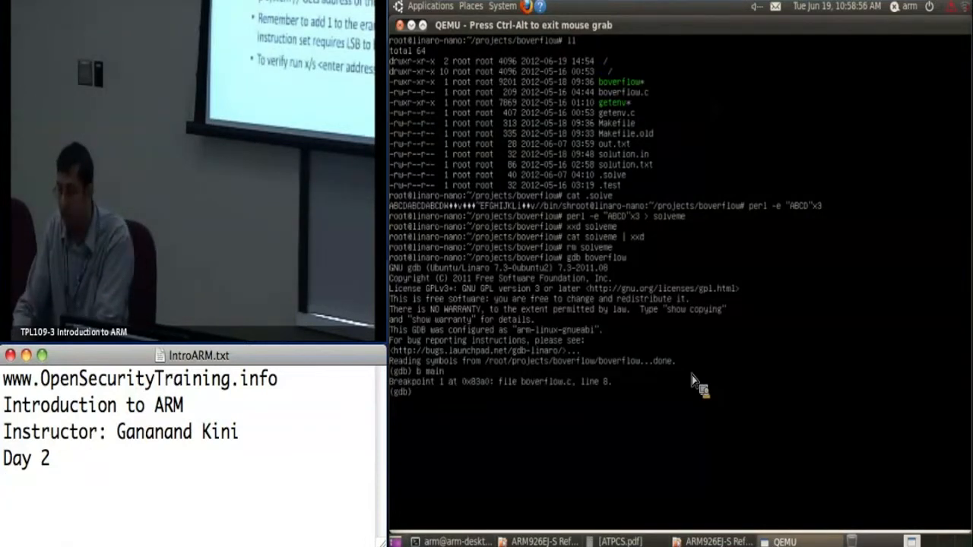
pyautogui.write('p')
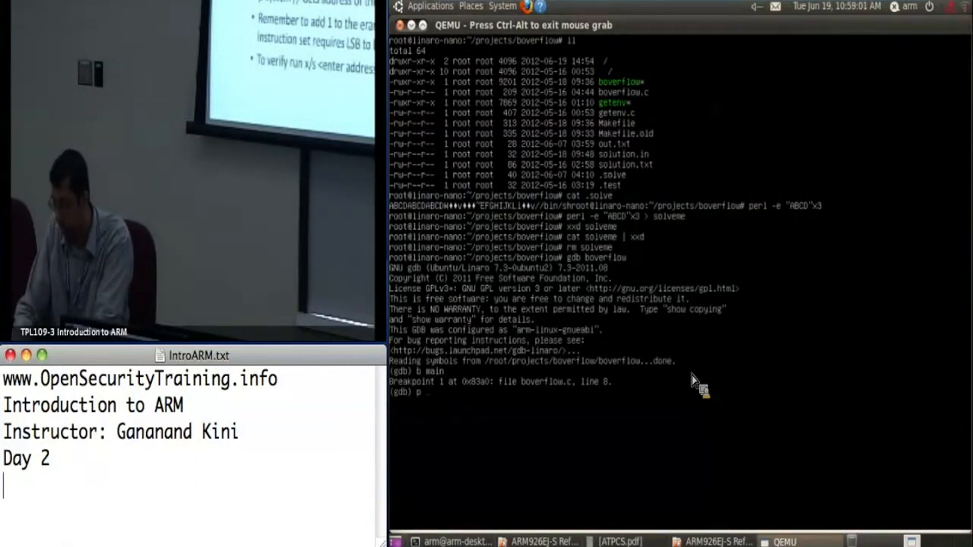
pyautogui.write('erand48')
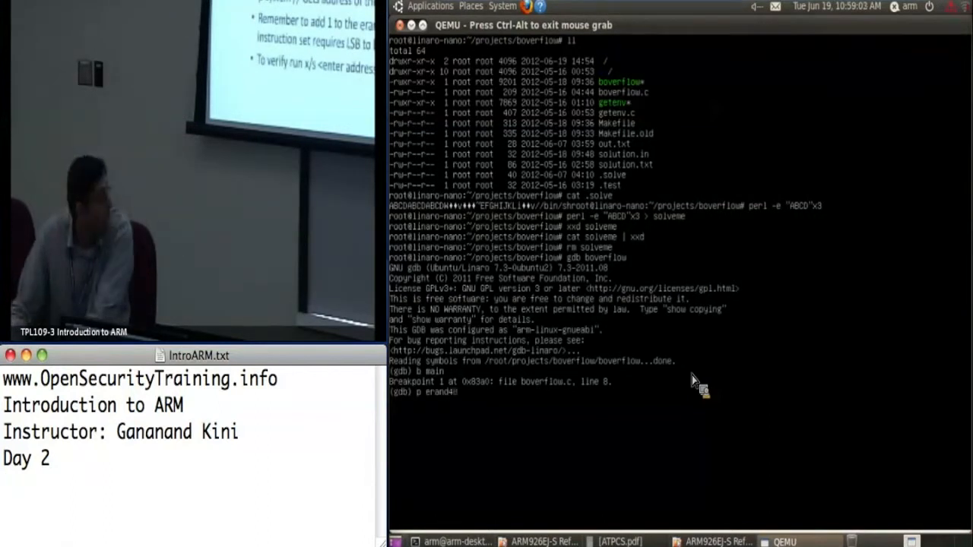
pyautogui.press('Return')
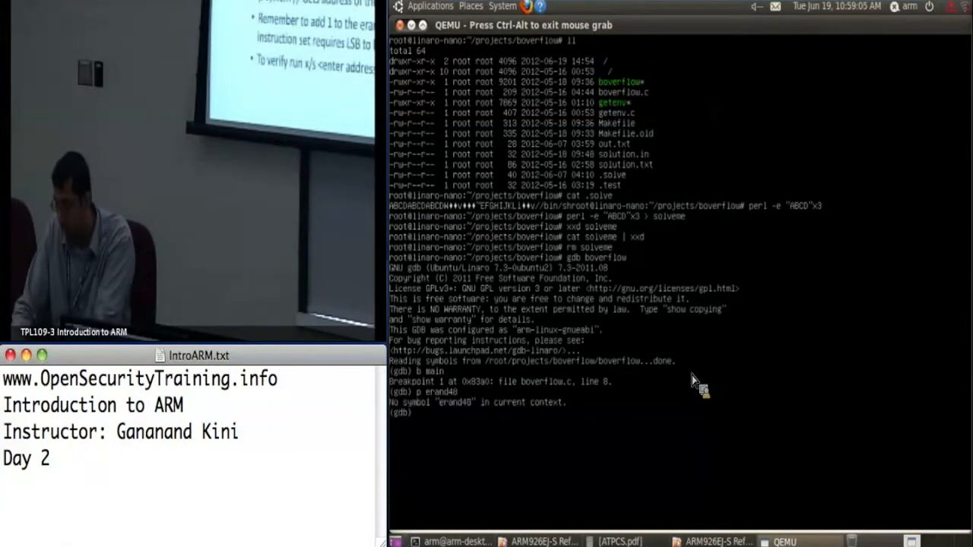
pyautogui.write('p erand4')
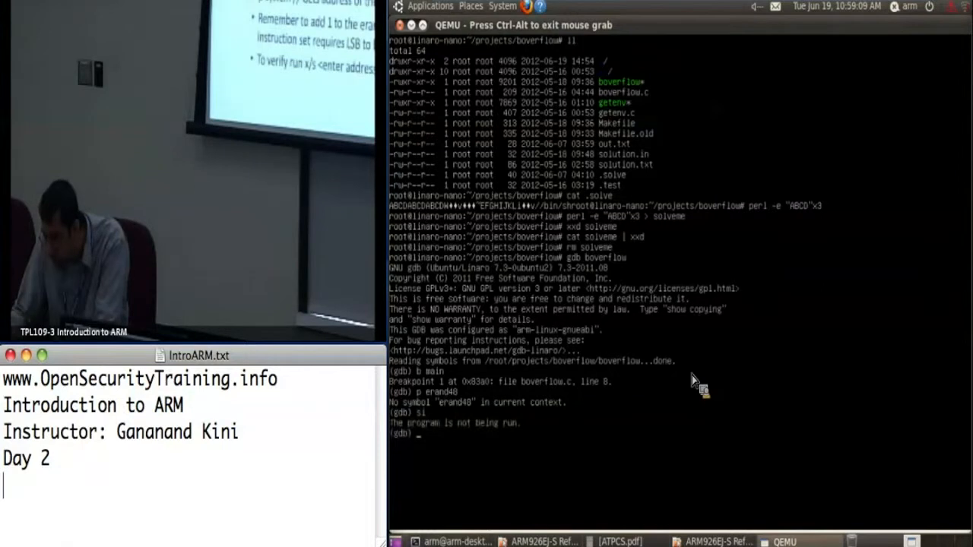
# - Run with argument ABCDABCDABCD and print erand48's address, 0x76f28e48
pyautogui.write('run')
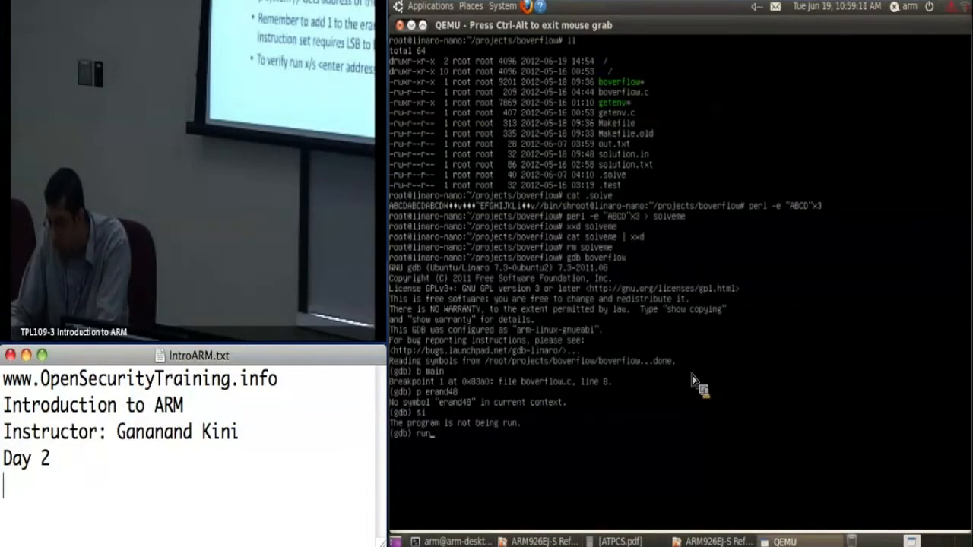
pyautogui.write('ABCDABCDABCD')
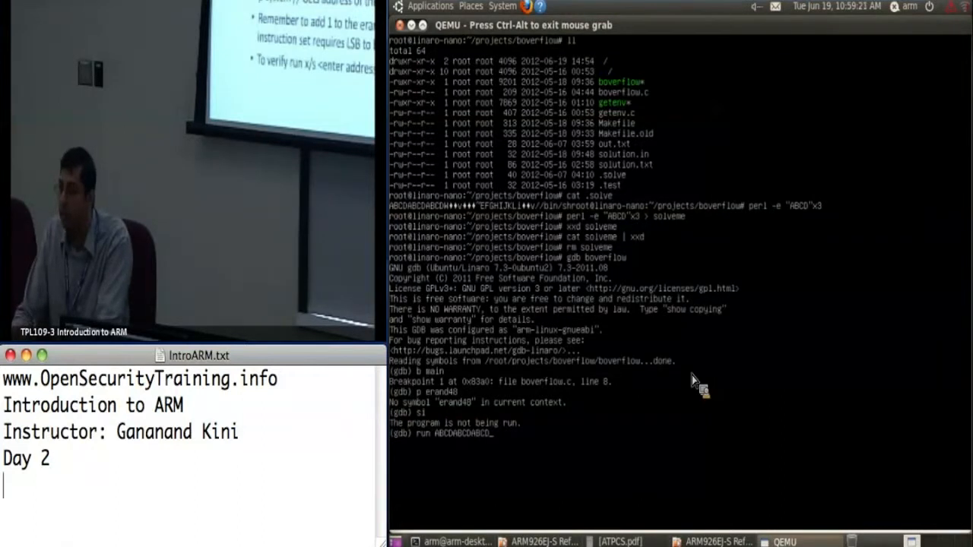
pyautogui.press('Return')
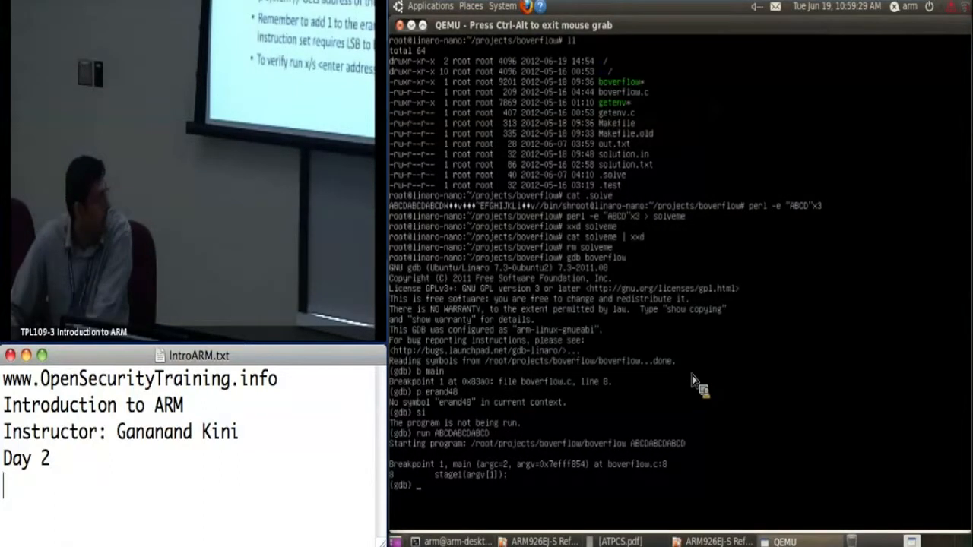
pyautogui.write('p era')
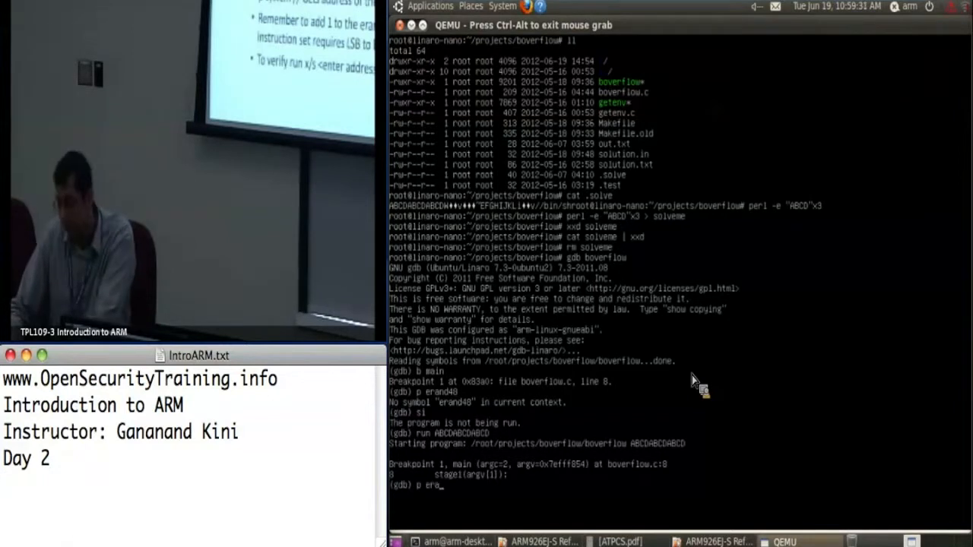
pyautogui.press('Return')
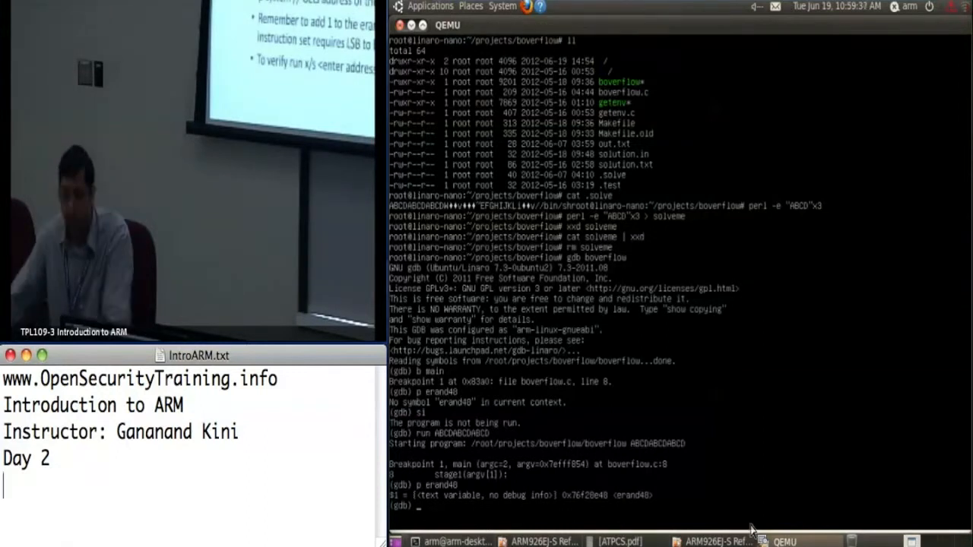
pyautogui.moveTo(619, 516)
pyautogui.write('disas')
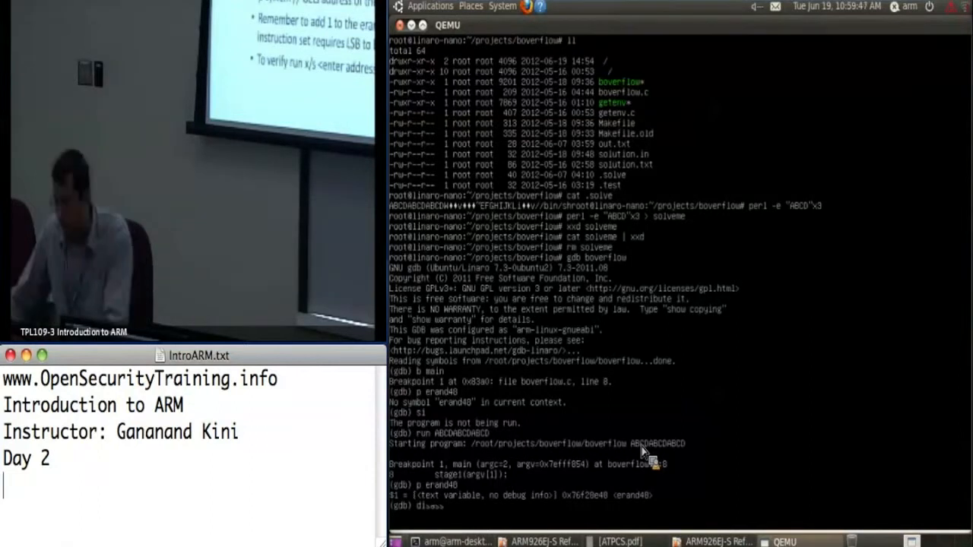
# - Disassemble erand48, ending in ldrd r0, r1, [sp]; add sp, #12; pop {pc}
pyautogui.write('sass erand48')
pyautogui.press('Return')
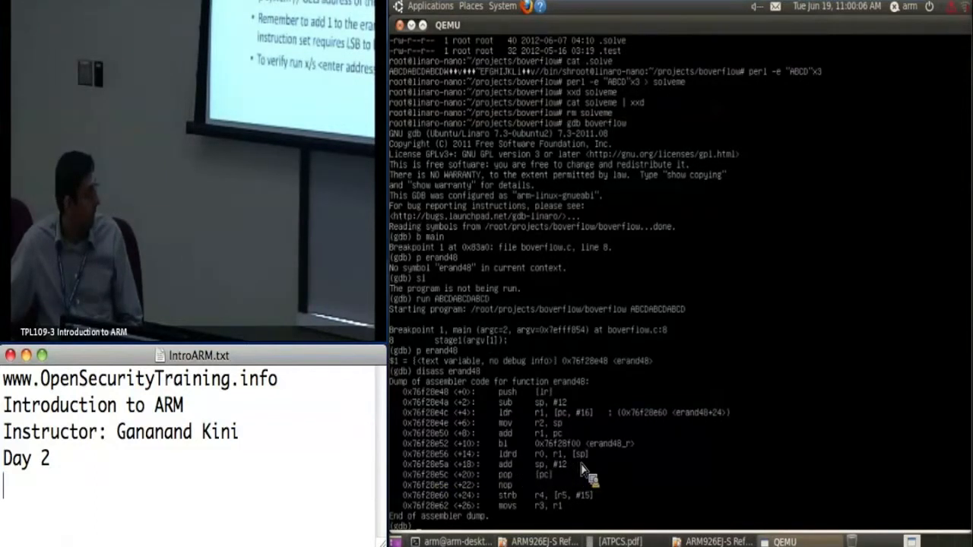
pyautogui.moveTo(592, 466)
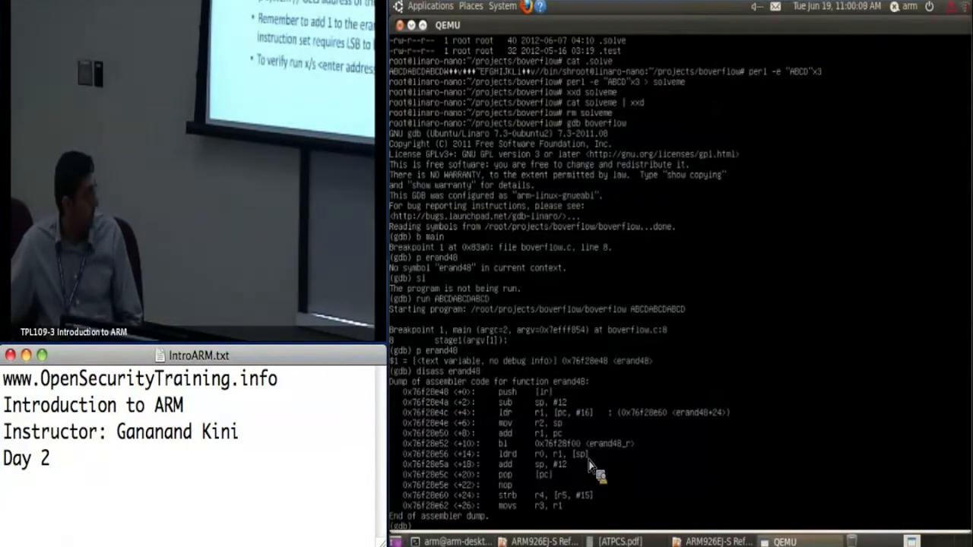
pyautogui.moveTo(562, 467)
pyautogui.write('quit')
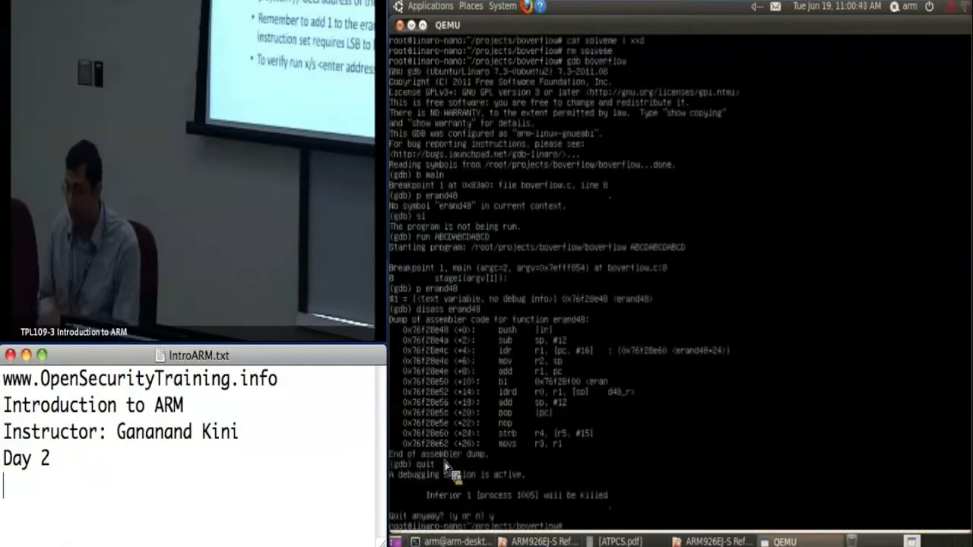
# - Clear the terminal screen and begin typing the echo 0 > command
pyautogui.press('Return')
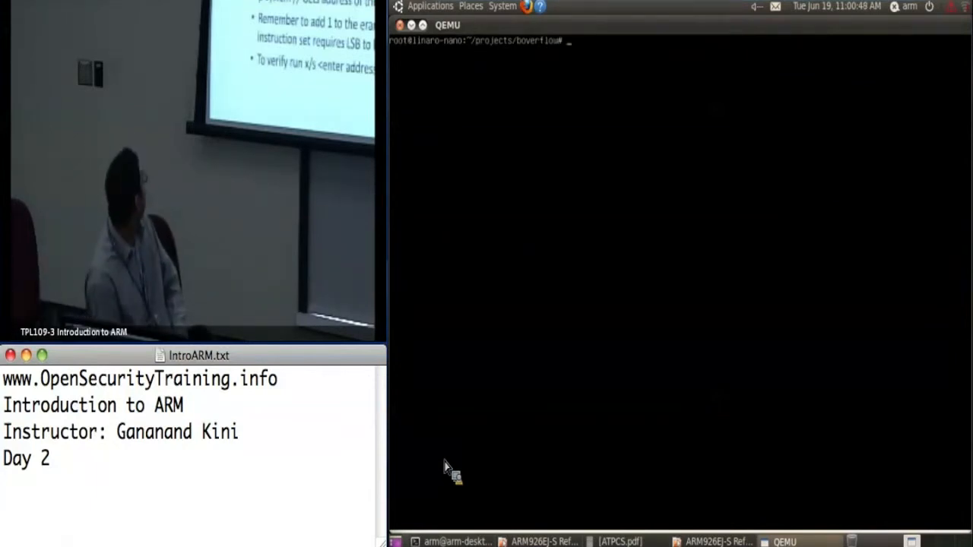
pyautogui.write('echo 0 >')
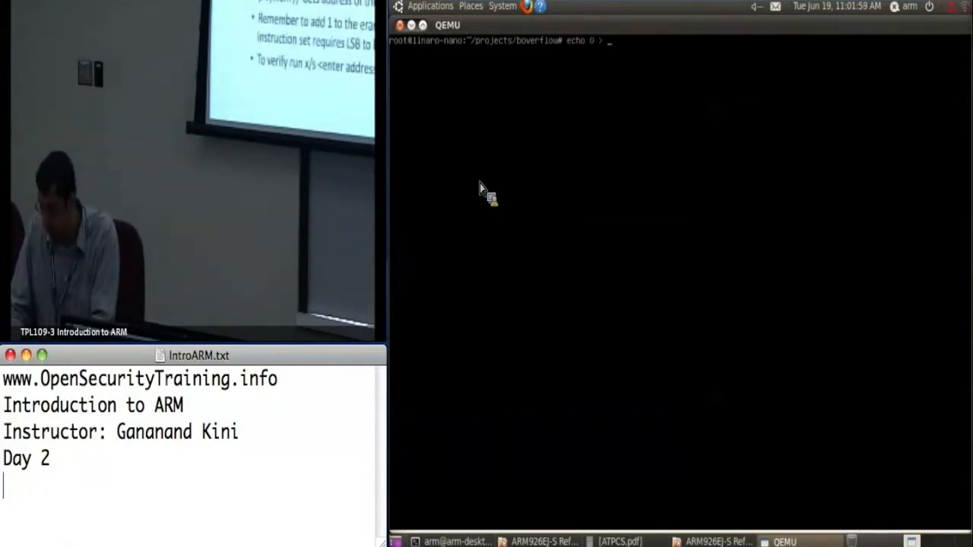
# - Write 0 to /proc/sys/kernel/randomize_va_space and cat the setting back
pyautogui.write('/proc/')
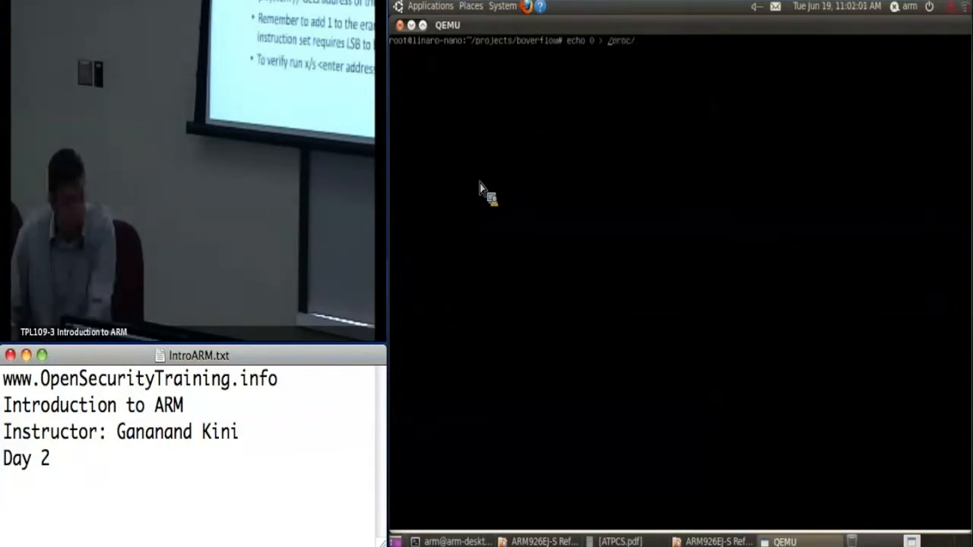
pyautogui.write('sys/kernel/')
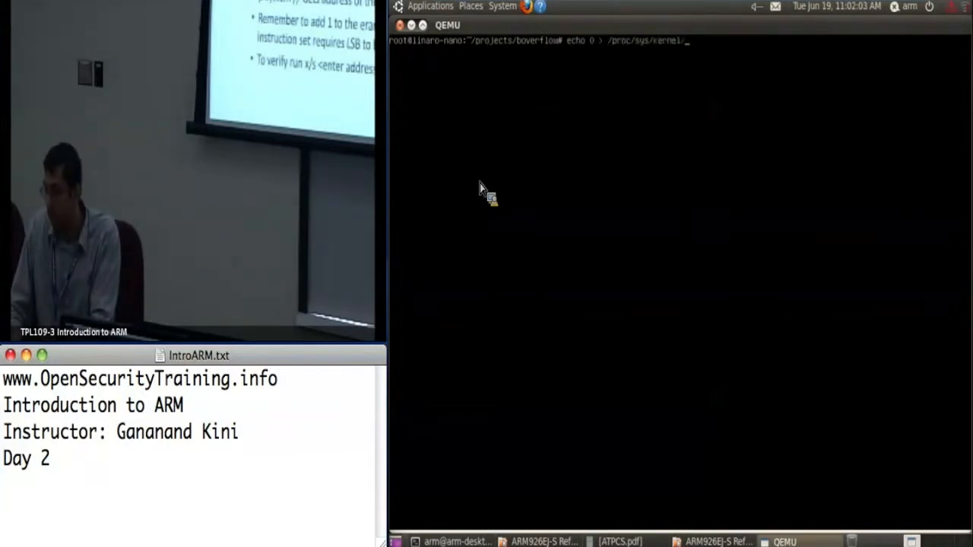
pyautogui.write('randomize_va_space')
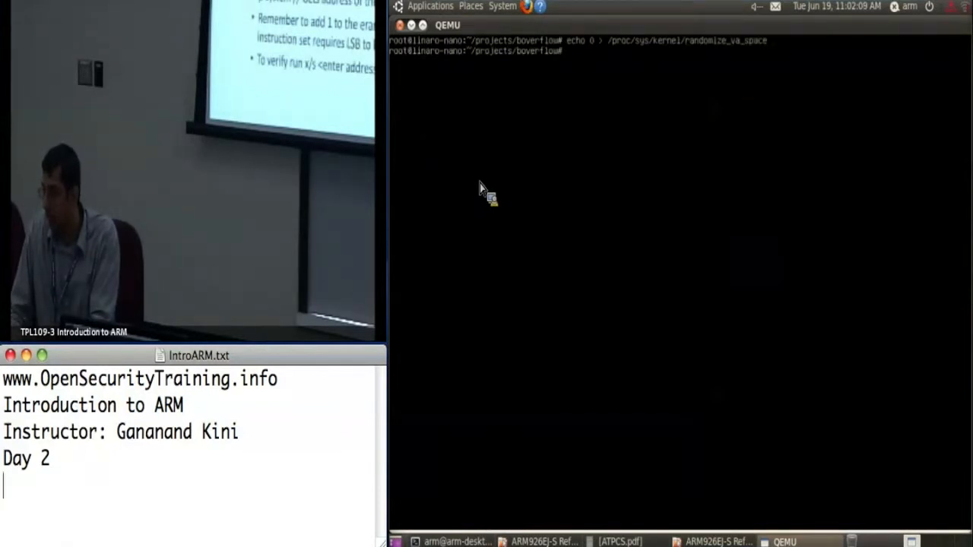
pyautogui.write('cat /proc')
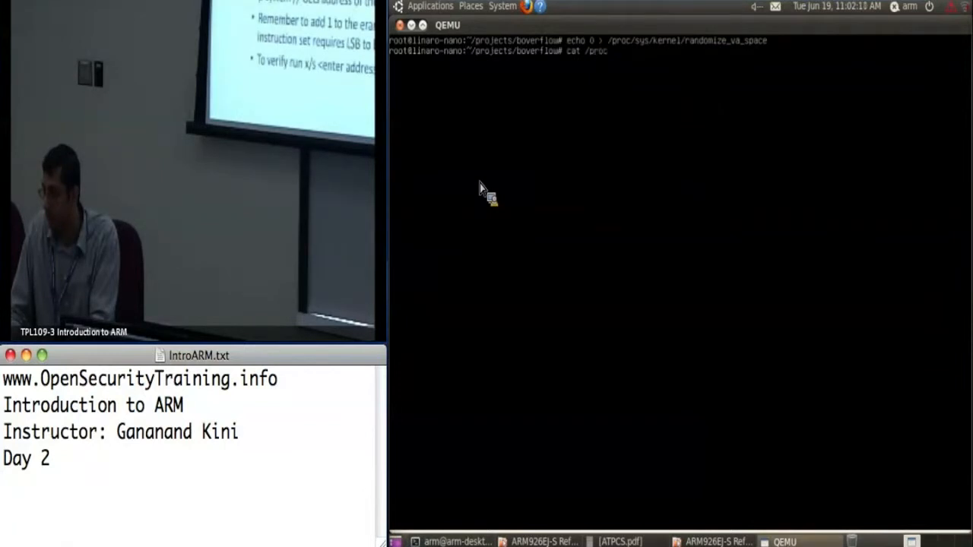
pyautogui.write('/sys/kernel/r')
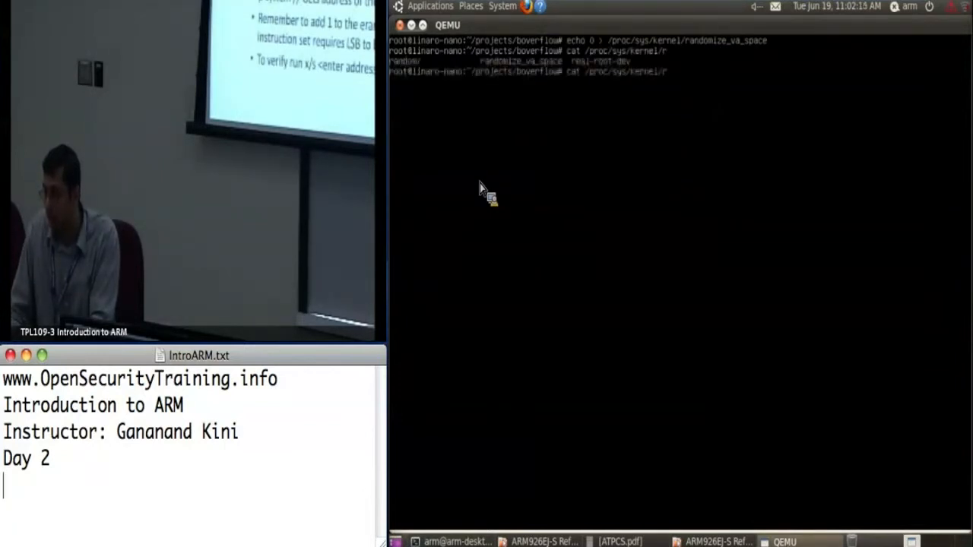
pyautogui.press('Return')
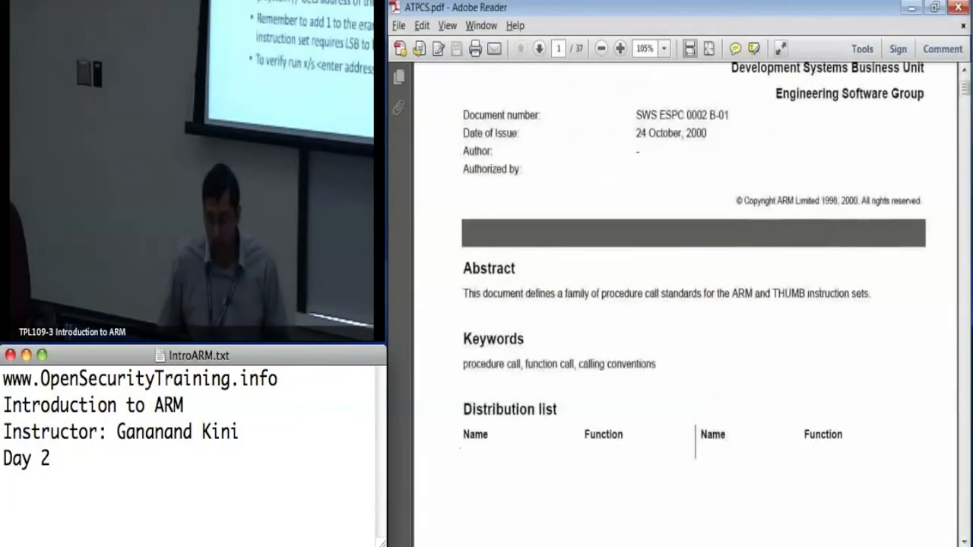
# - Scroll to ATPCS page 16, section 5.1, and highlight 'least-significant bit of the destination address'
pyautogui.scroll(-3)
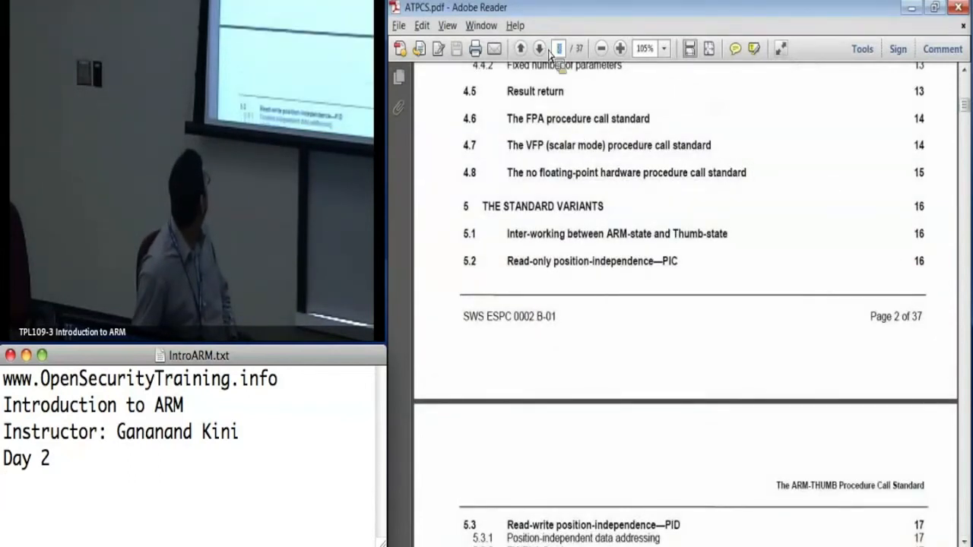
pyautogui.moveTo(536, 47)
pyautogui.write('16')
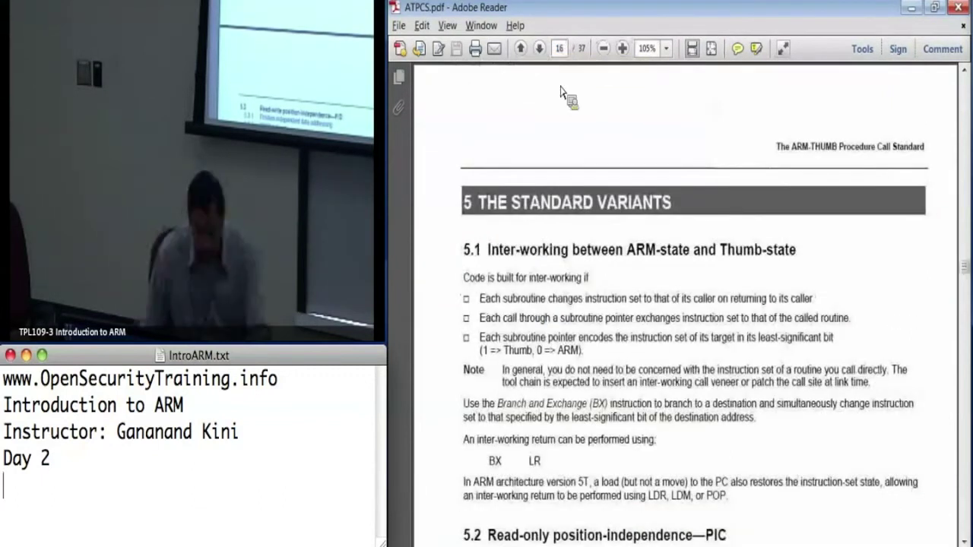
pyautogui.scroll(-3)
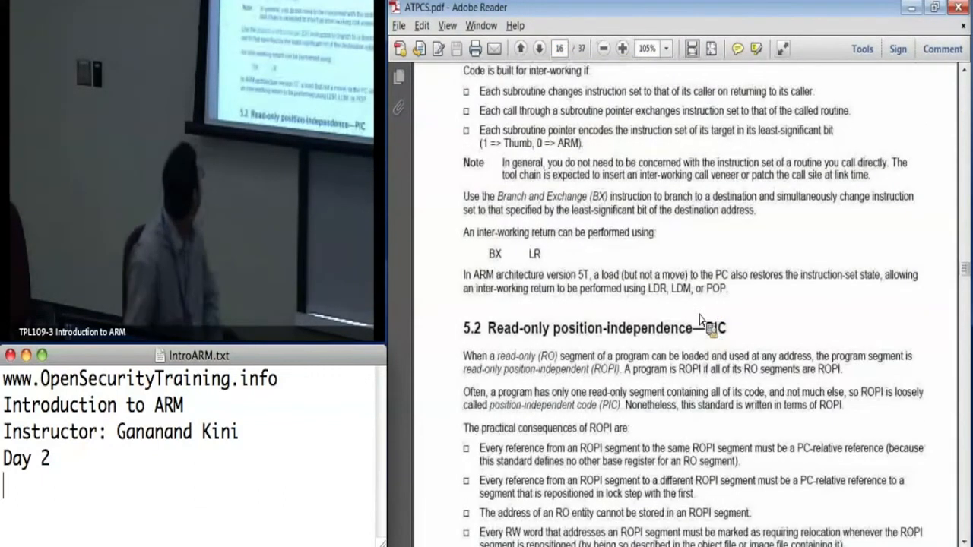
pyautogui.moveTo(771, 215)
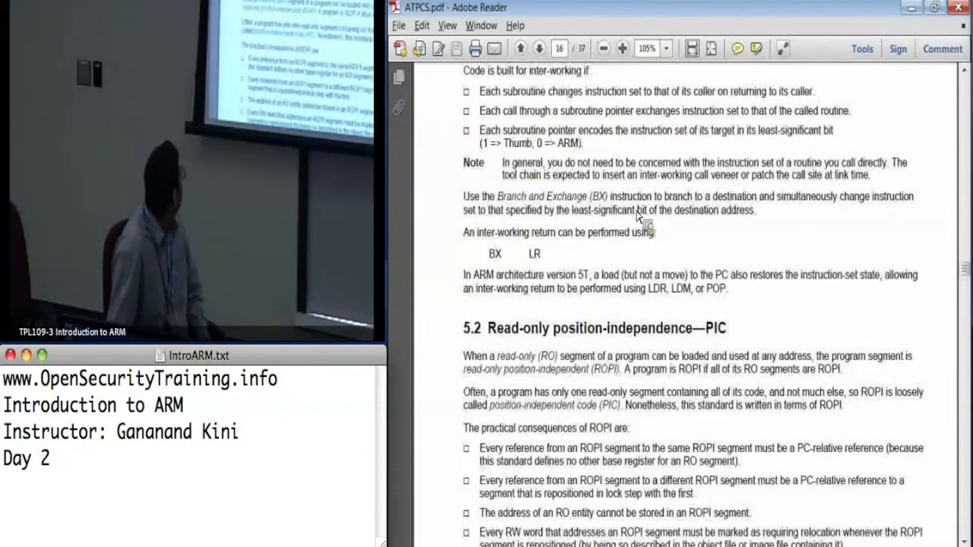
pyautogui.moveTo(521, 216)
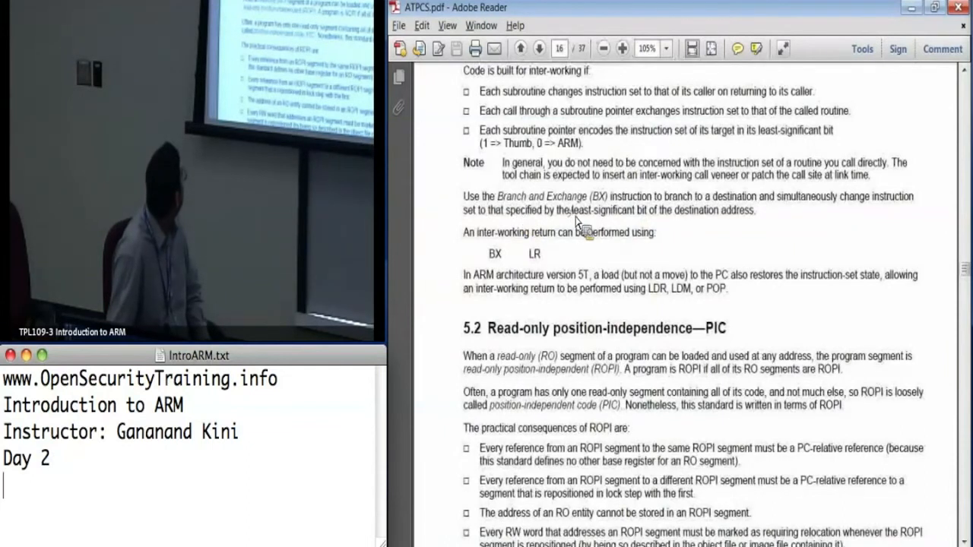
pyautogui.moveTo(570, 209); pyautogui.dragTo(752, 210)
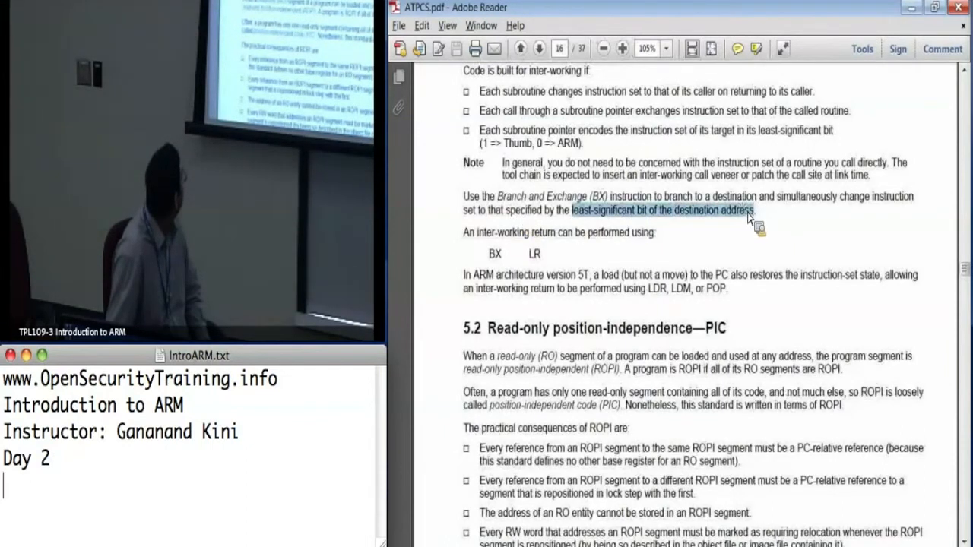
pyautogui.moveTo(847, 253)
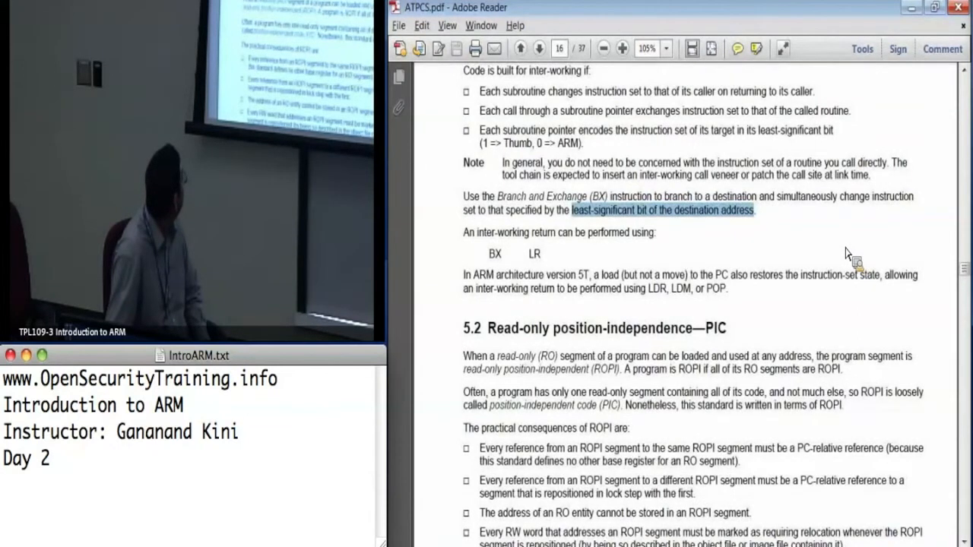